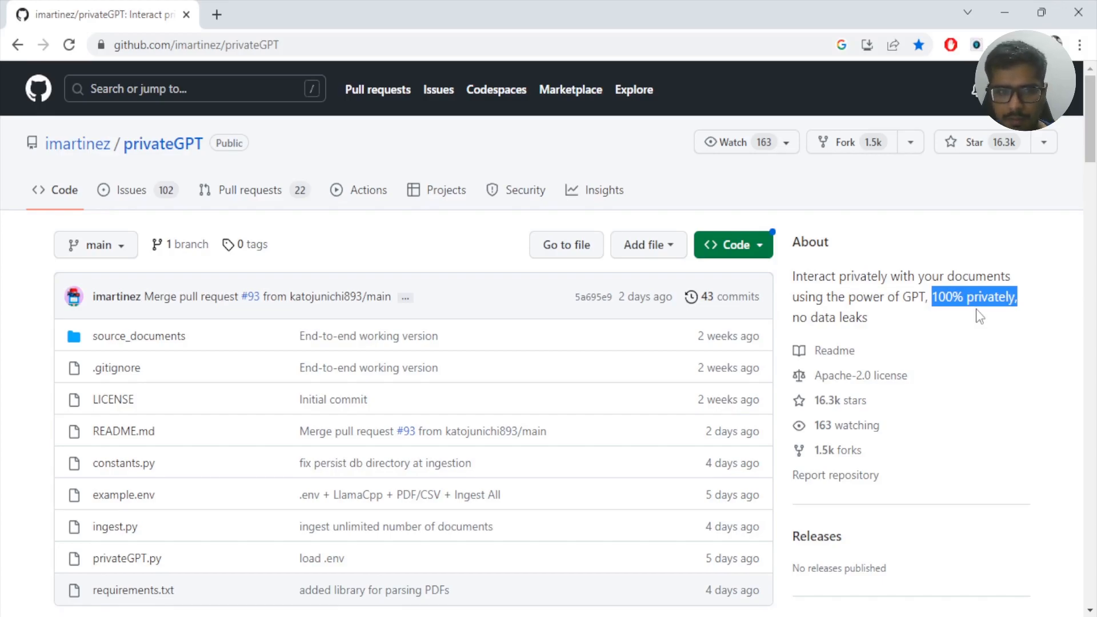
pyautogui.moveTo(302, 29)
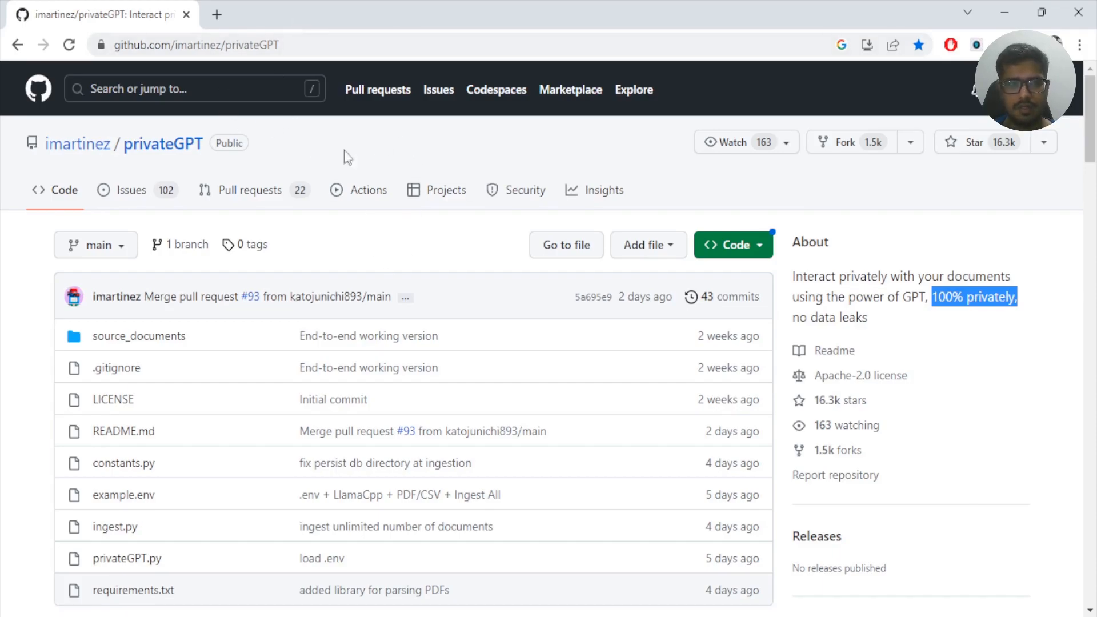
pyautogui.moveTo(324, 305)
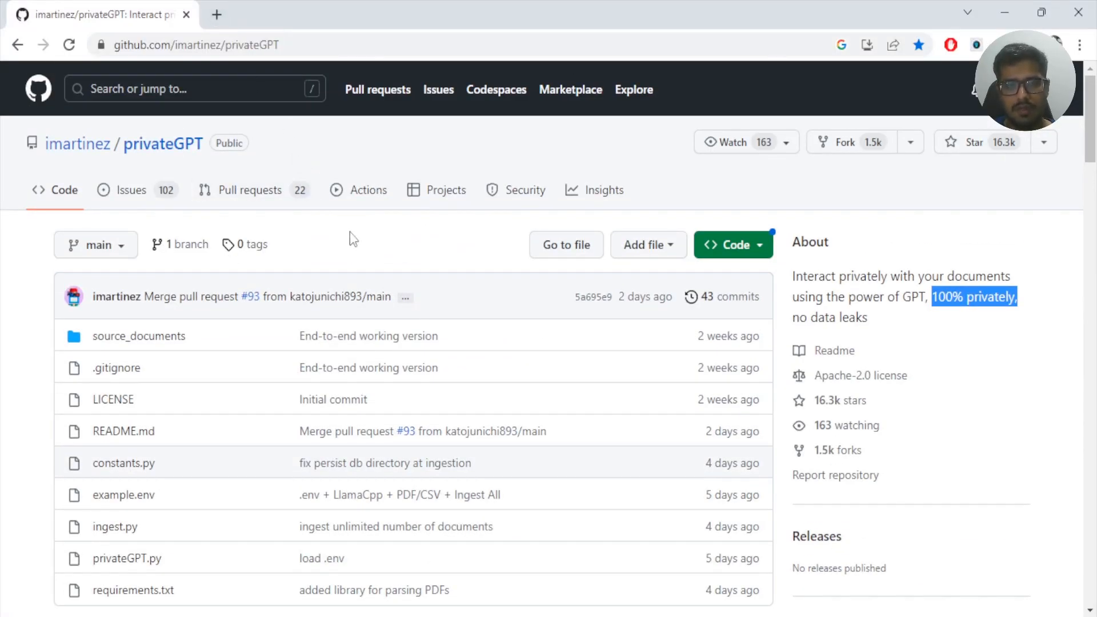
# Step: Switch from the privateGPT GitHub page to the 'Download Python | Python.org' tab
pyautogui.click(287, 14)
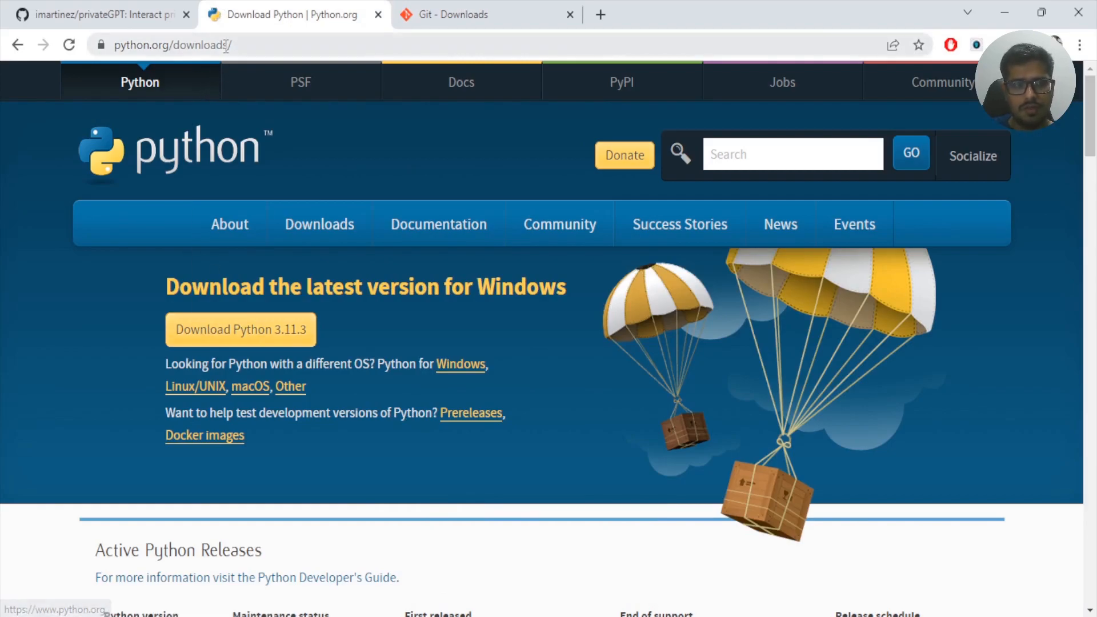
# Step: View the 'Git - Downloads' tab, then bring up the local privateGPT folder in File Explorer
pyautogui.click(486, 14)
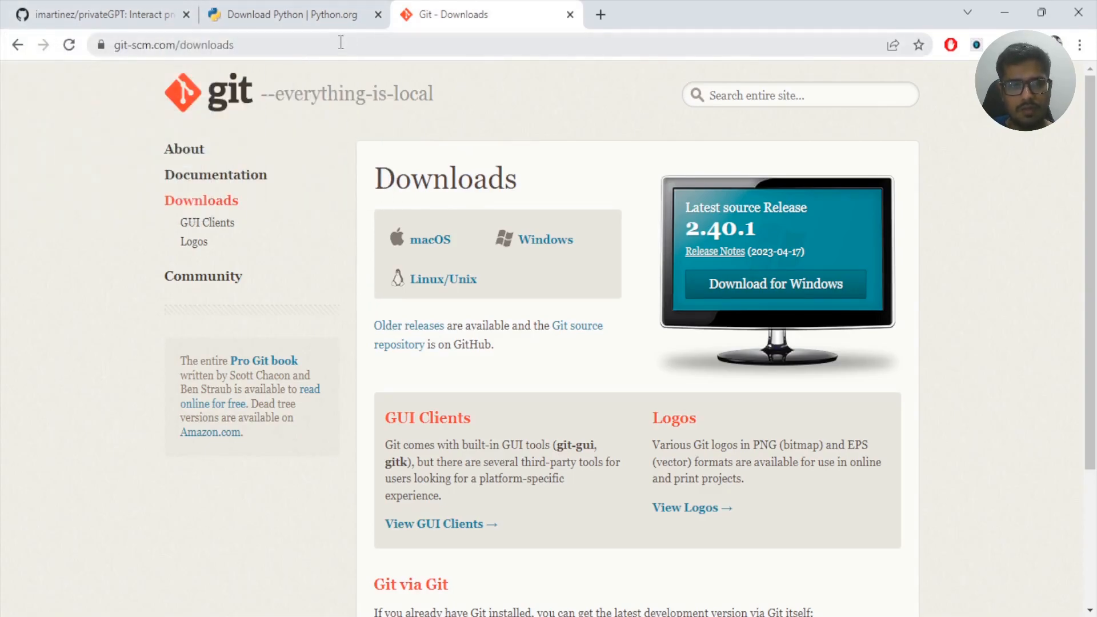
pyautogui.click(98, 13)
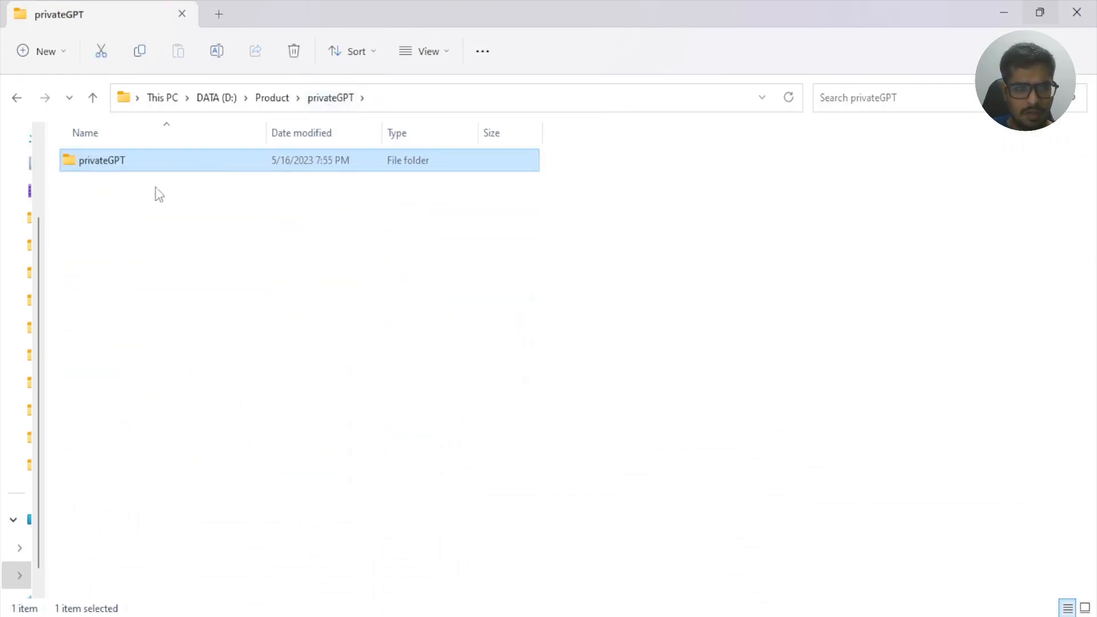
# Step: Open cmd in D:\Product\privateGPT, enter a git clone of privateGPT, and view the cloned files
pyautogui.click(333, 383)
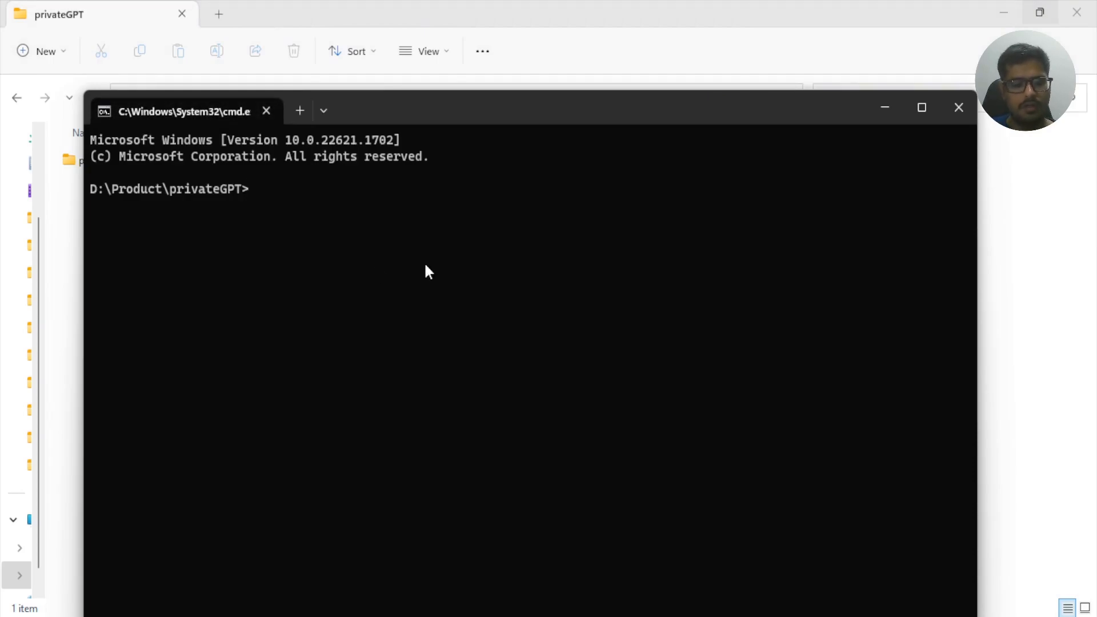
pyautogui.write('git clone https://github.com/imartinez/privateGPT.git')
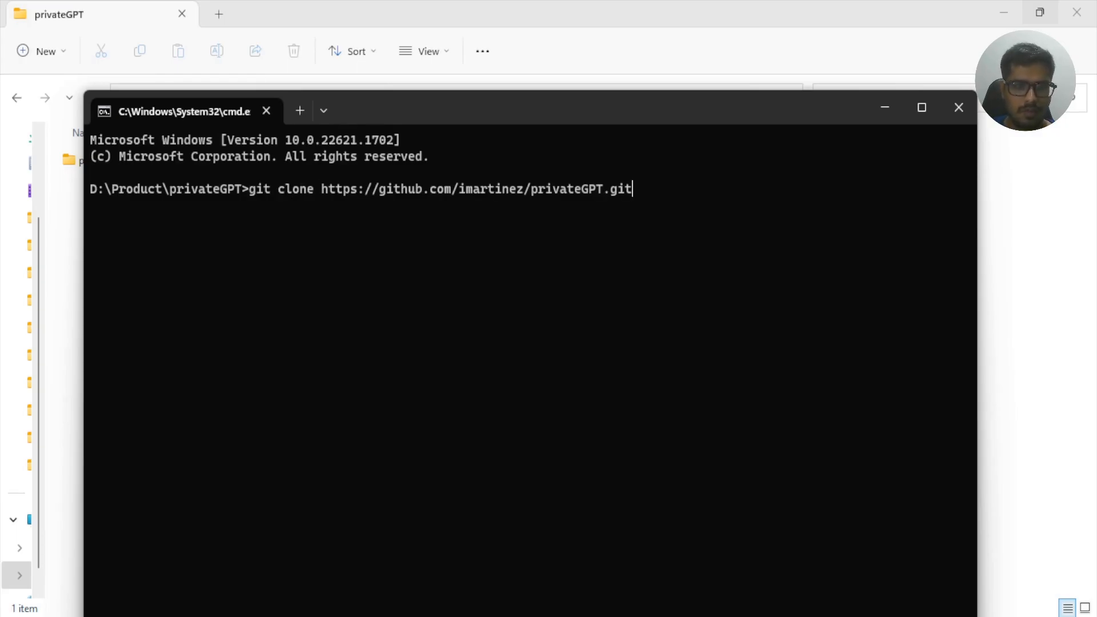
pyautogui.click(732, 244)
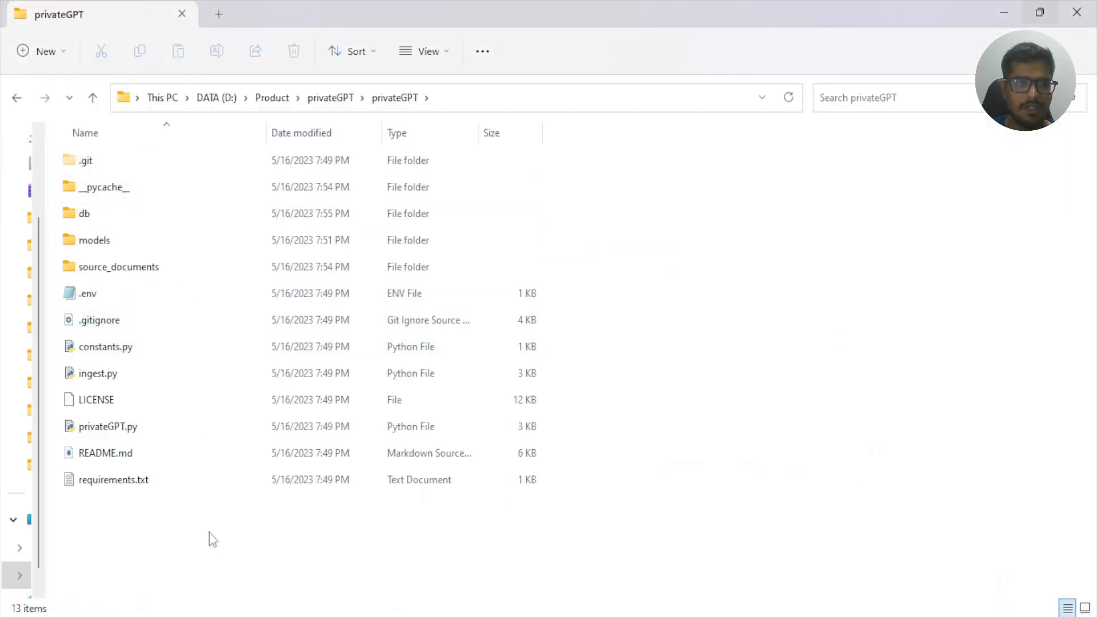
# Step: Select example.env in the cloned privateGPT folder and give it the name .env
pyautogui.click(97, 373)
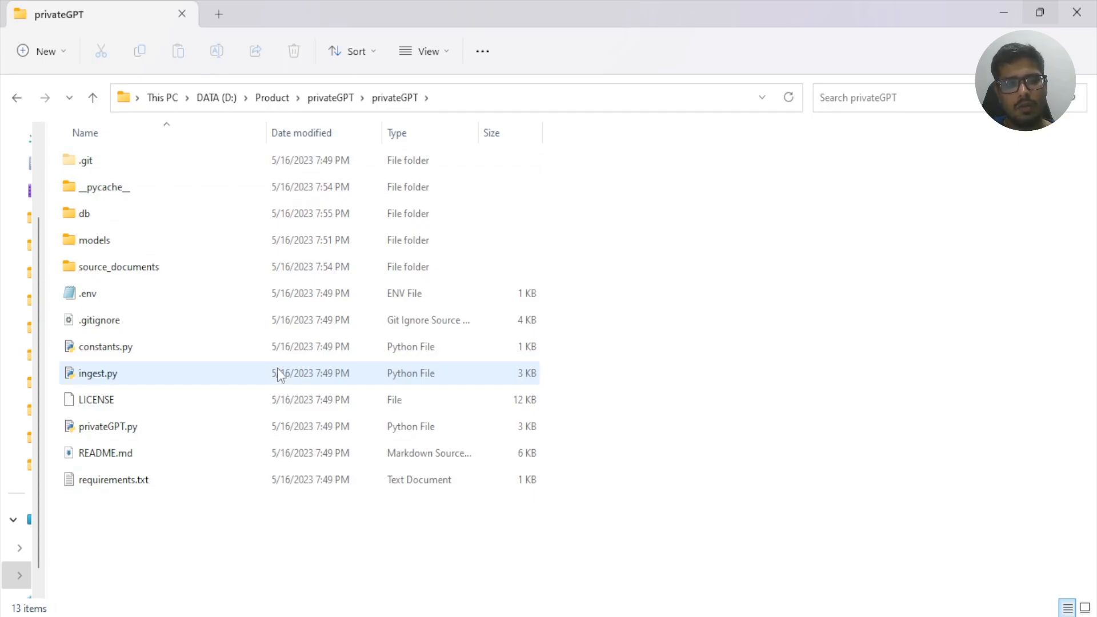
pyautogui.click(87, 293)
pyautogui.write('example')
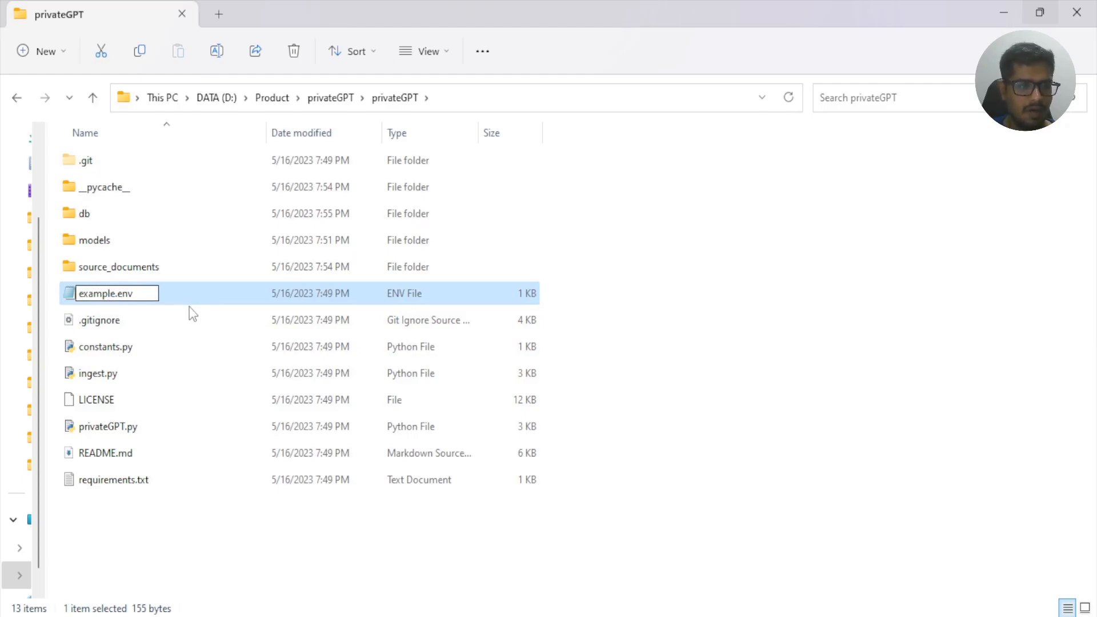
pyautogui.write('.env')
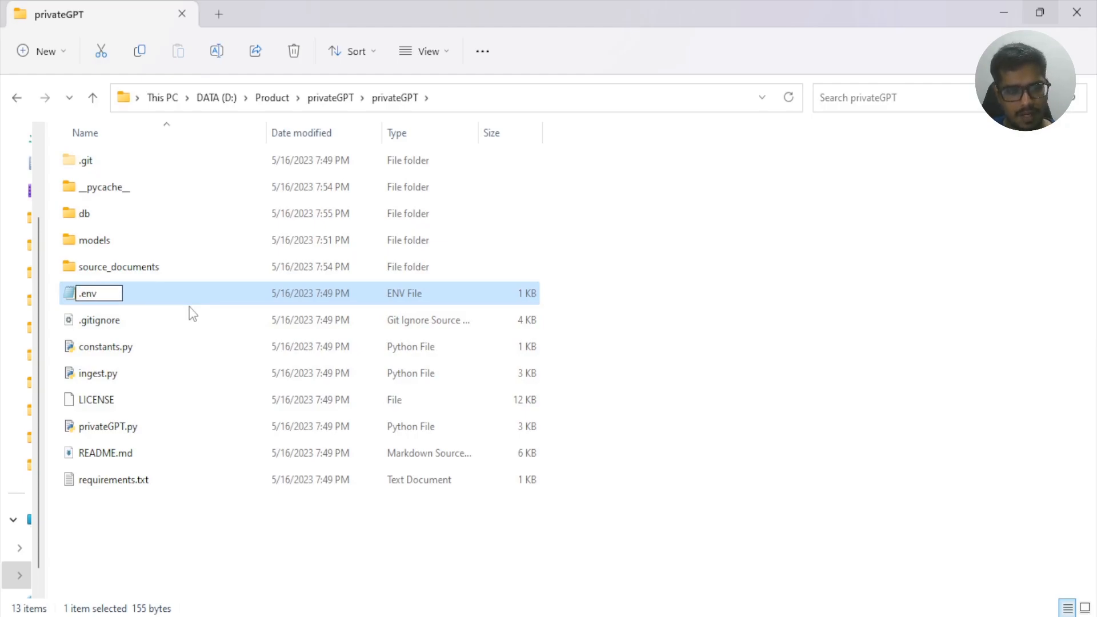
pyautogui.press('alt+tab')
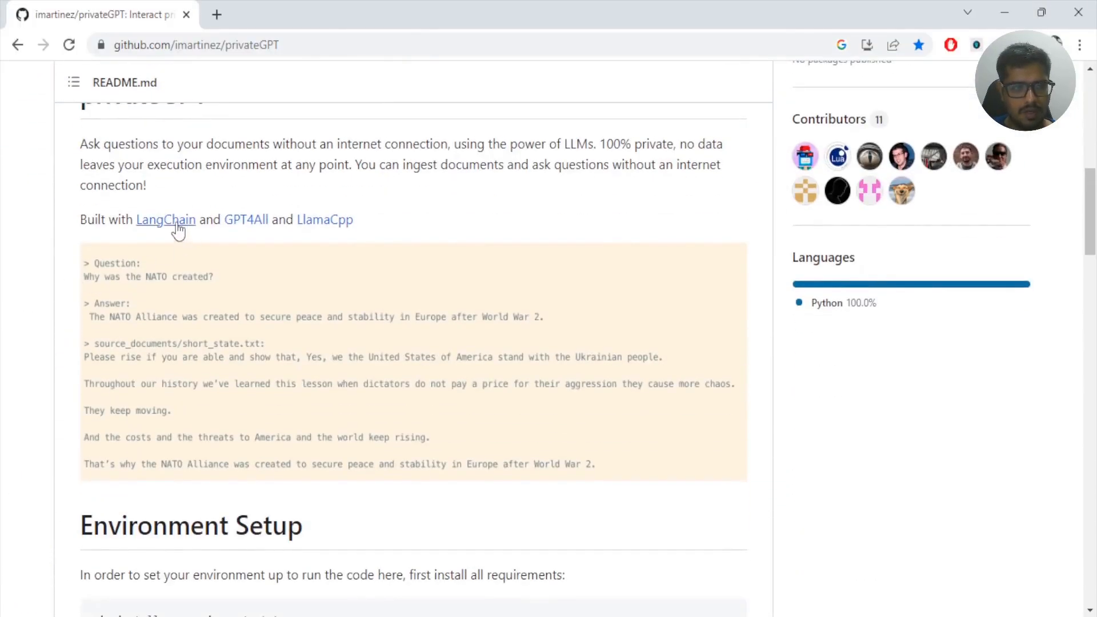
# Step: Scroll the README to Environment Setup covering the two model downloads and .env variables
pyautogui.scroll(-3)
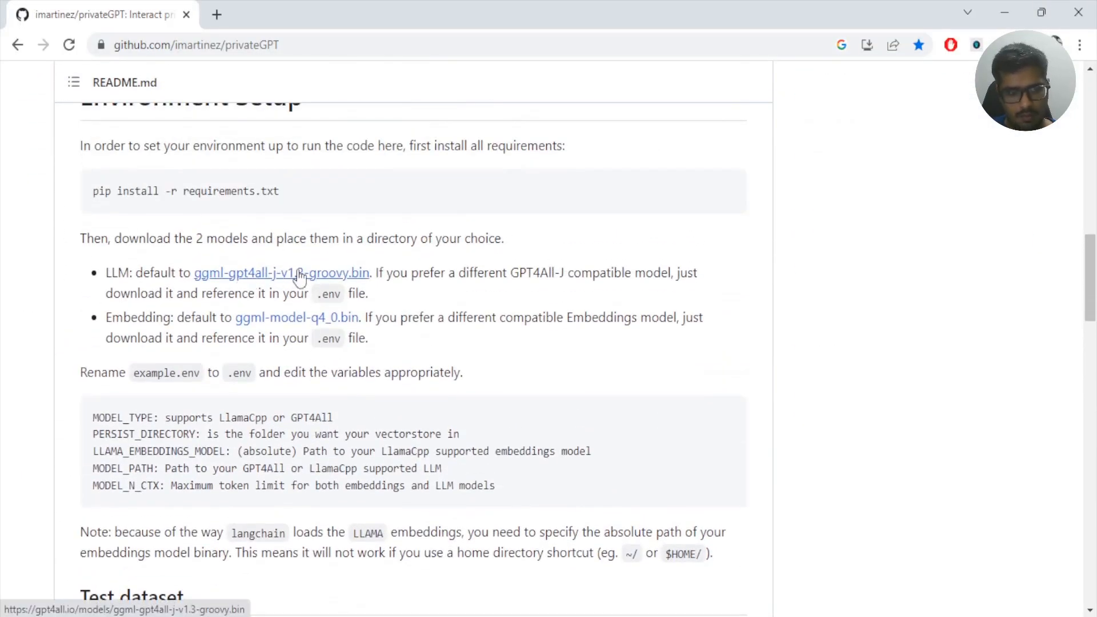
pyautogui.moveTo(296, 318)
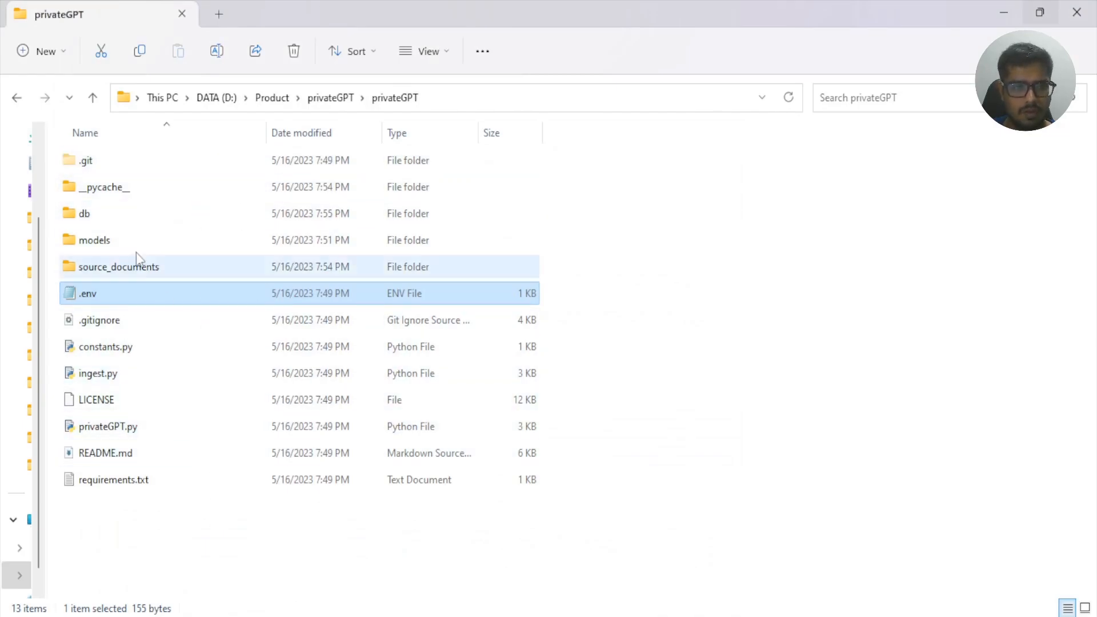
pyautogui.moveTo(94, 240)
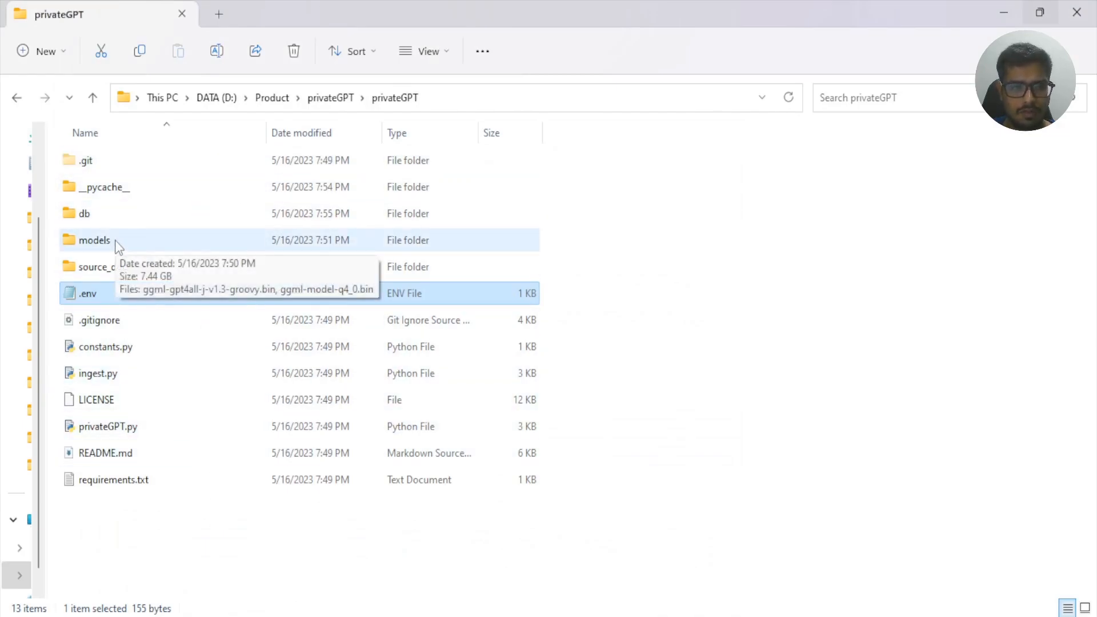
# Step: Open the privateGPT folder and open .env in Notepad
pyautogui.doubleClick(94, 240)
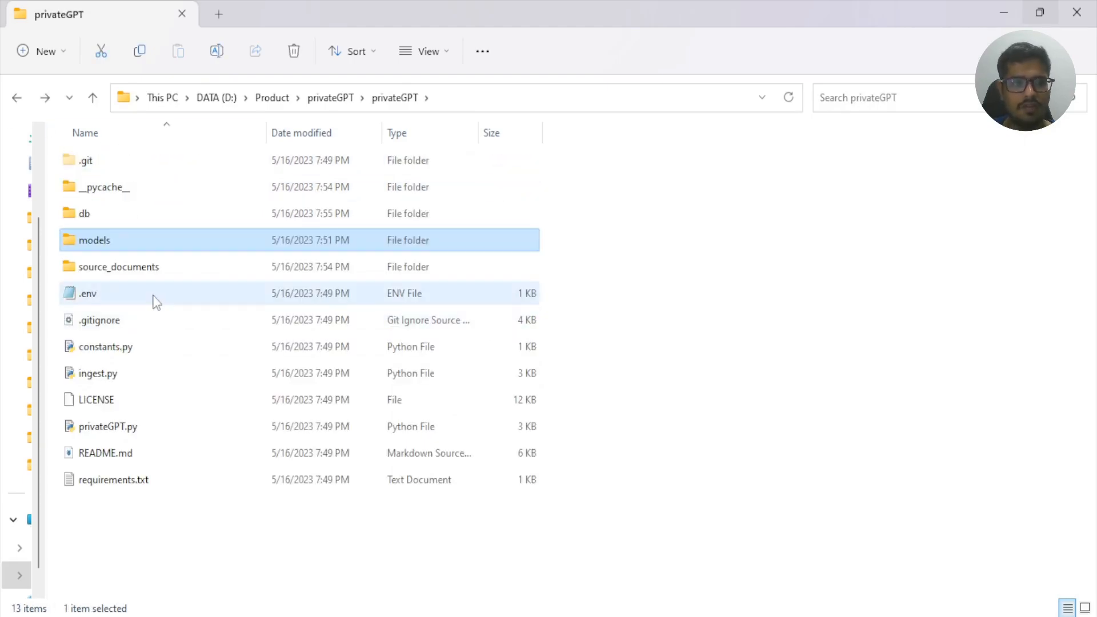
pyautogui.doubleClick(88, 294)
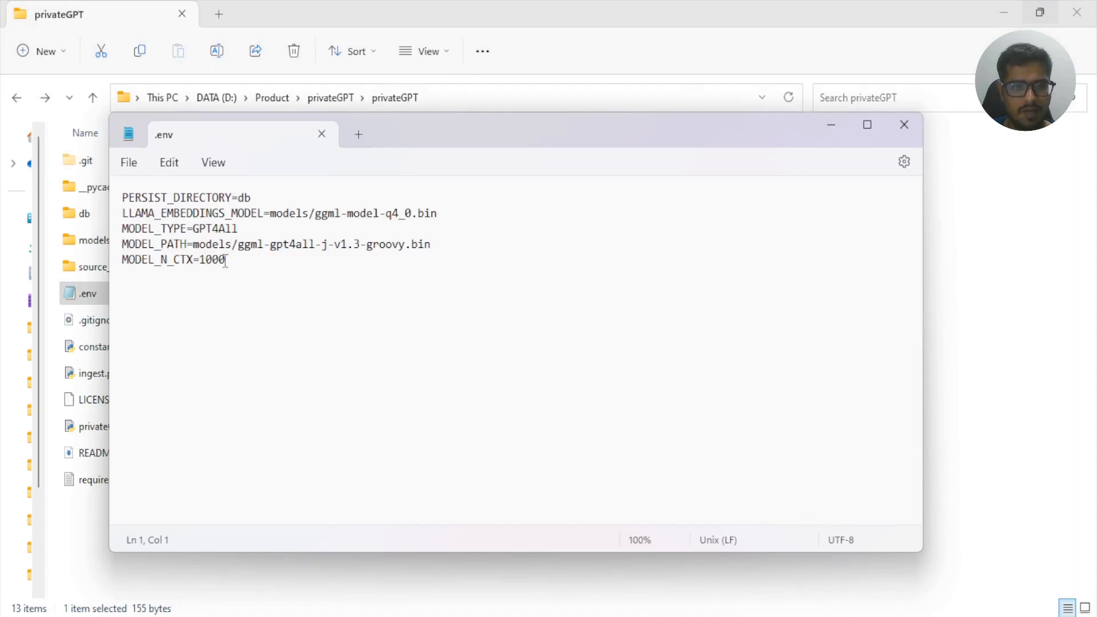
# Step: Compare the .env embeddings model path against the models folder files, then close .env
pyautogui.moveTo(193, 244); pyautogui.dragTo(431, 244)
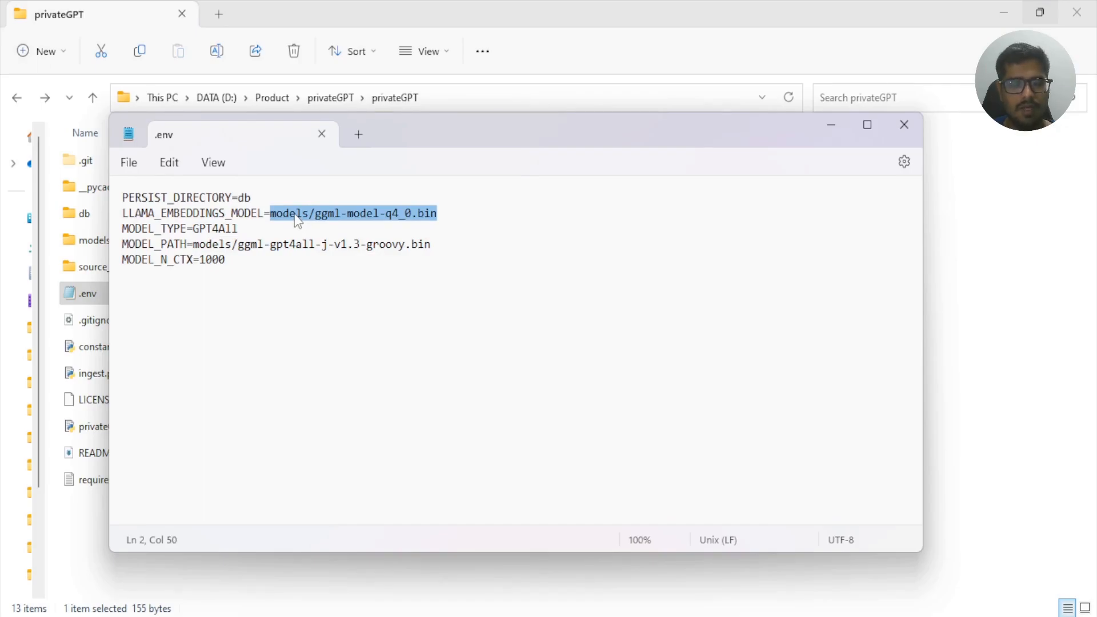
pyautogui.moveTo(342, 227)
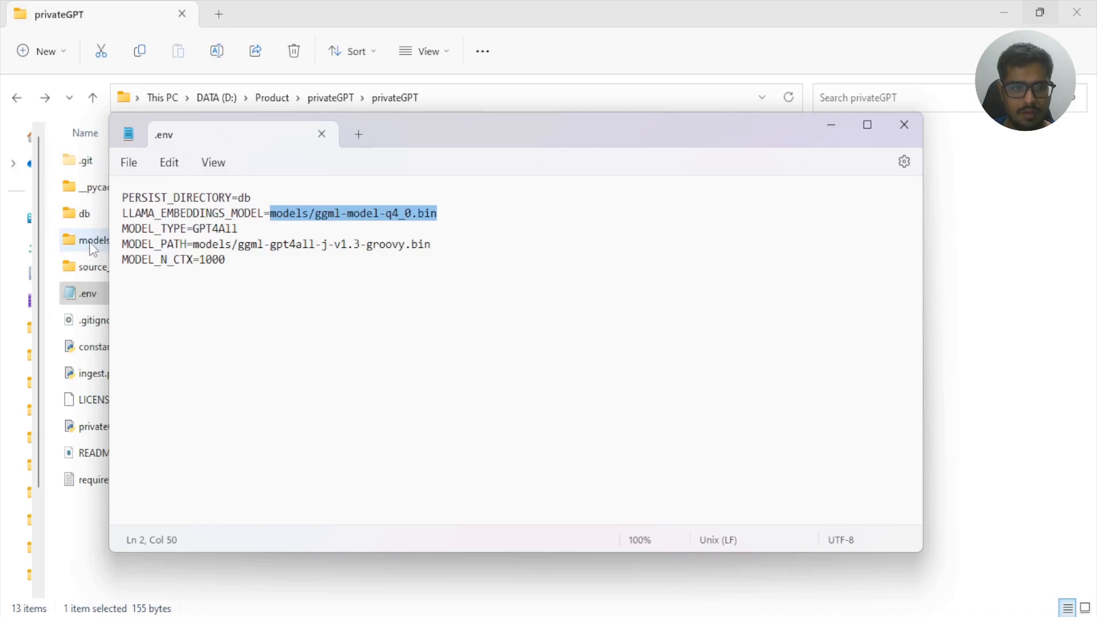
pyautogui.doubleClick(91, 240)
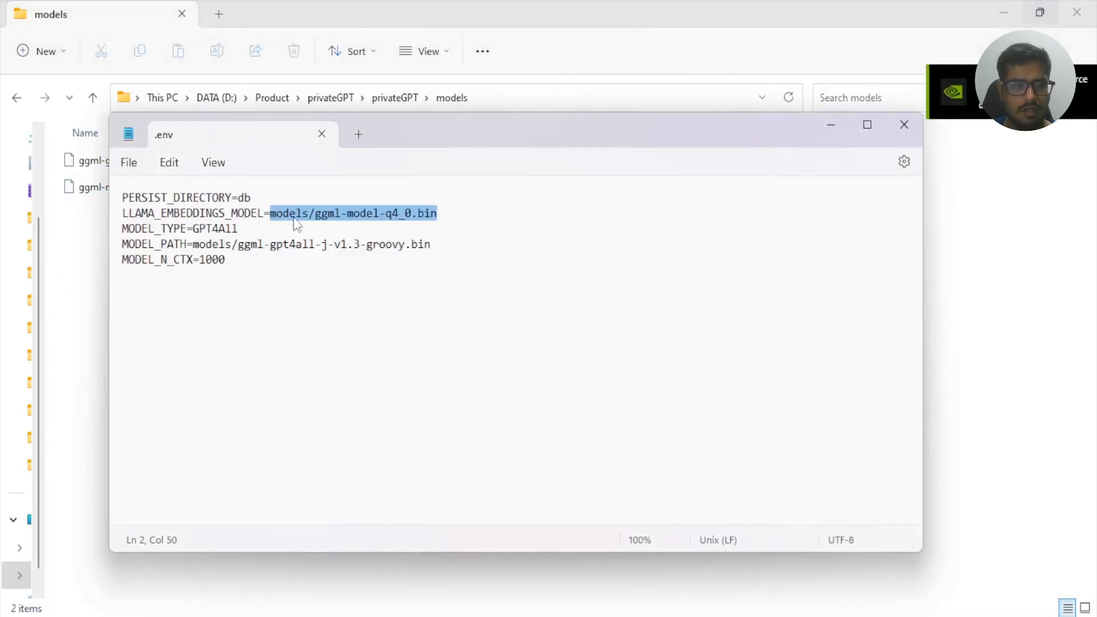
pyautogui.moveTo(909, 137)
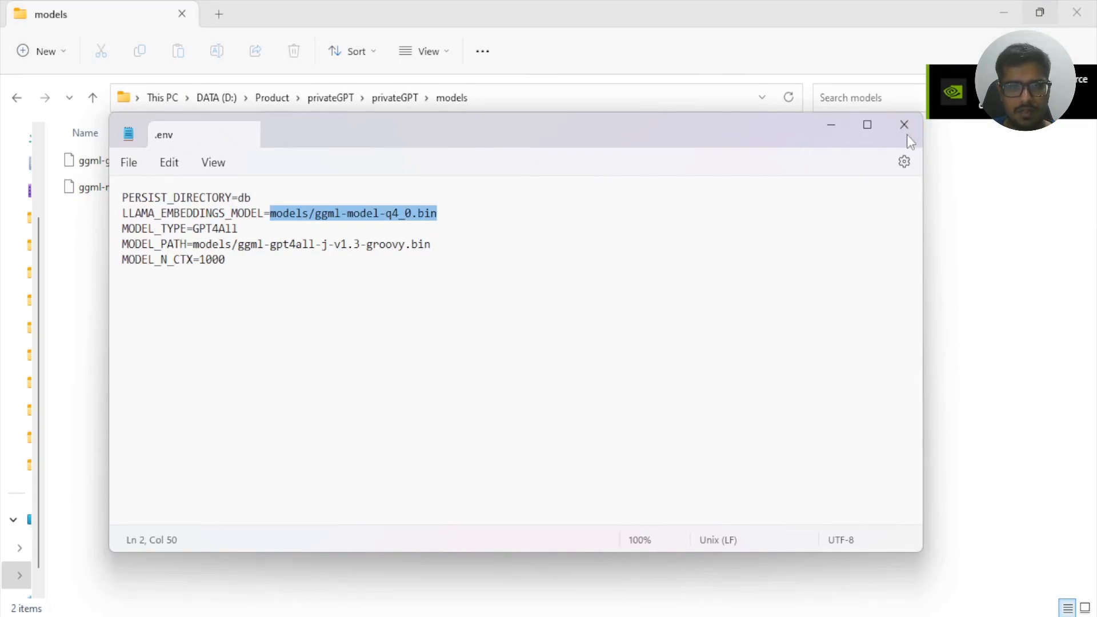
pyautogui.click(904, 125)
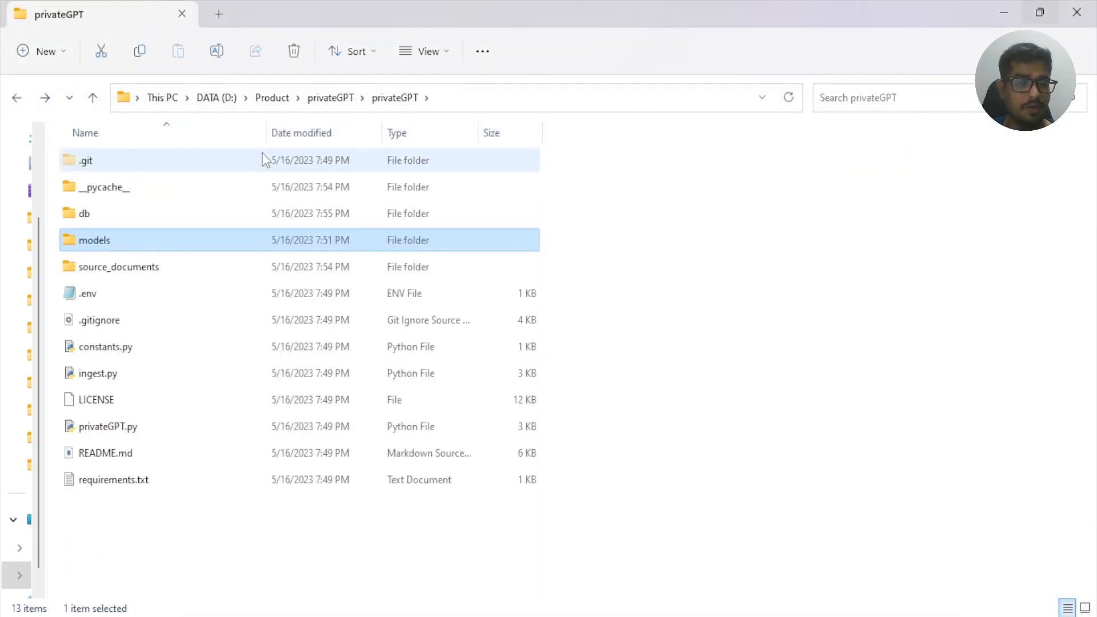
# Step: Enter source_documents, select mj.pdf and open it in Adobe Acrobat Reader
pyautogui.doubleClick(119, 267)
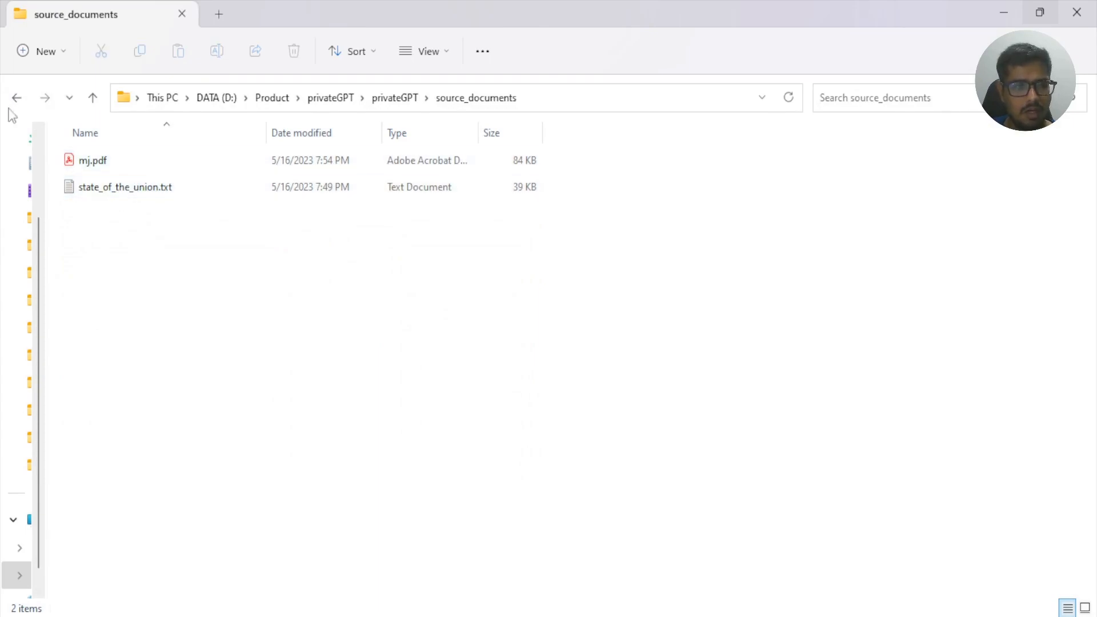
pyautogui.click(125, 187)
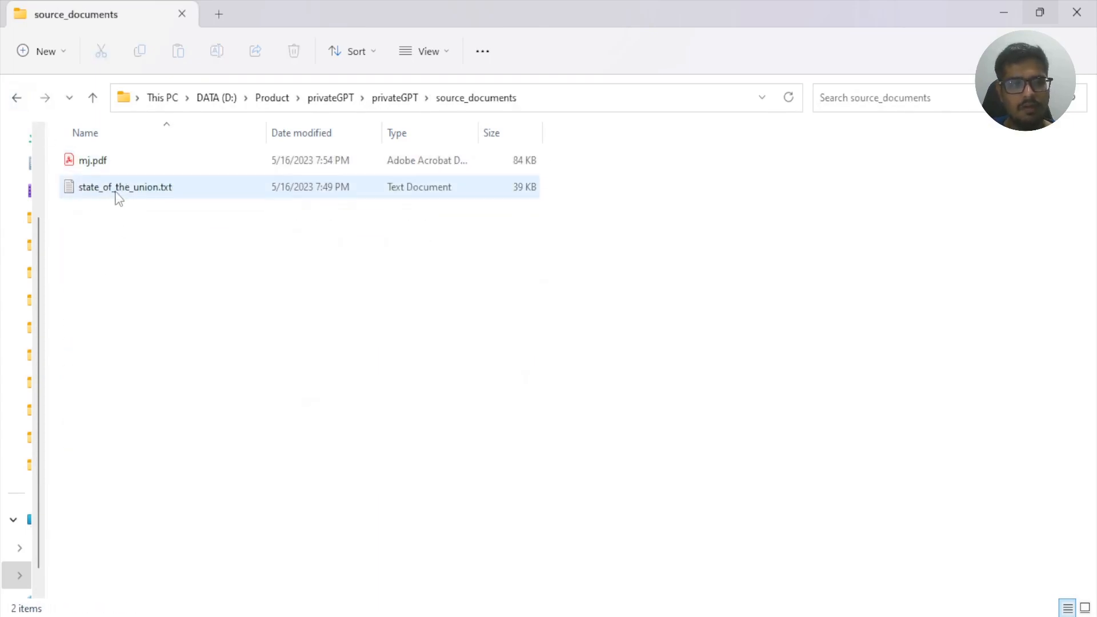
pyautogui.click(91, 160)
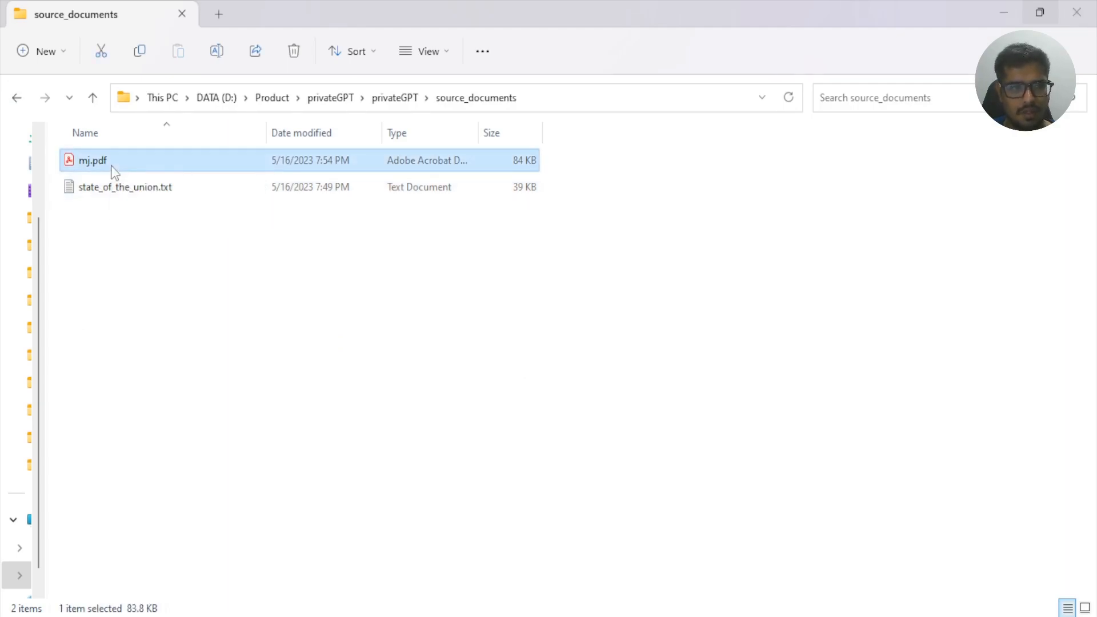
pyautogui.doubleClick(93, 160)
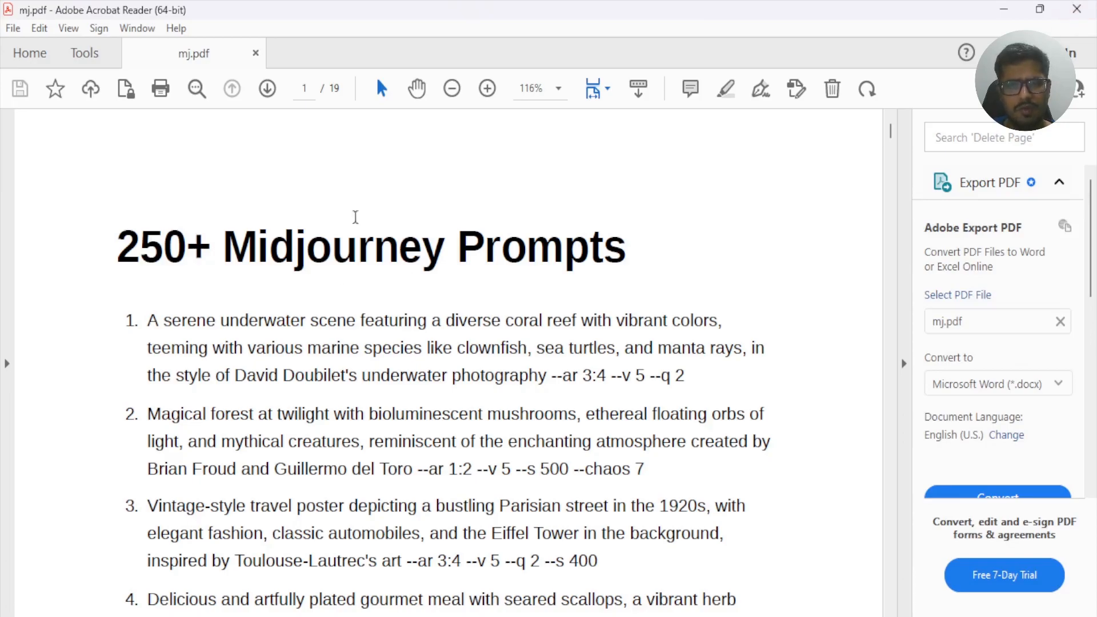
pyautogui.moveTo(542, 469)
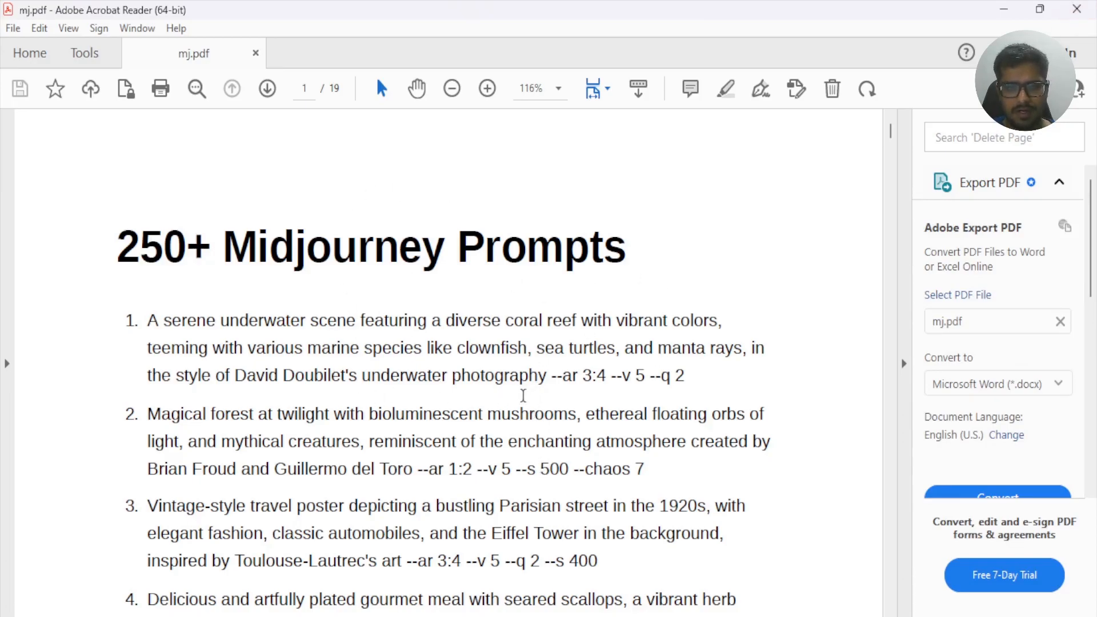
pyautogui.moveTo(1076, 9)
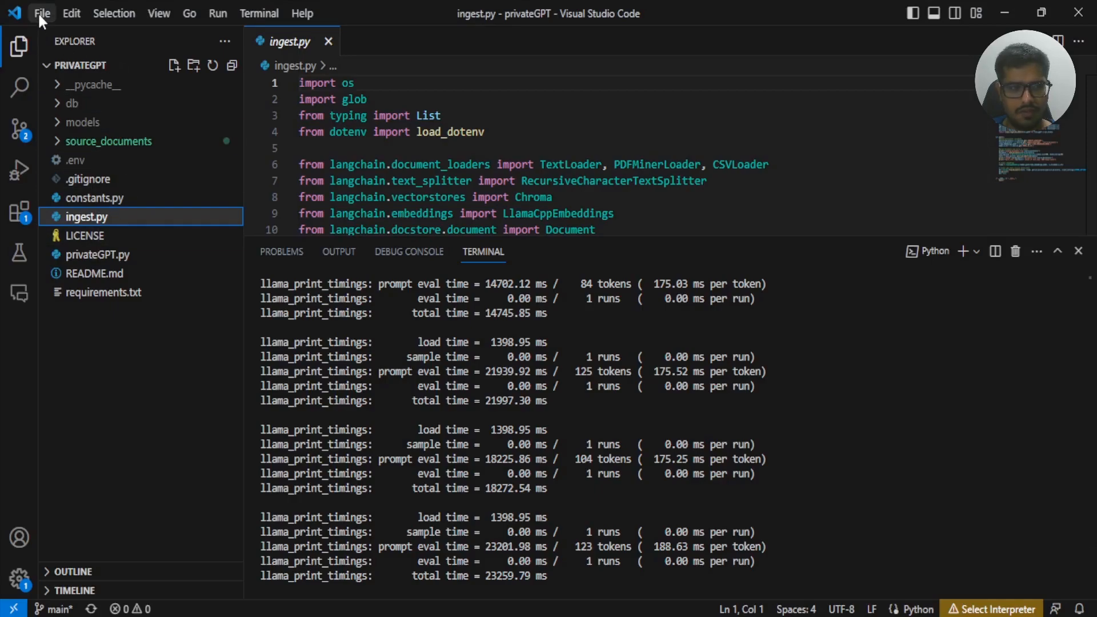
pyautogui.click(41, 13)
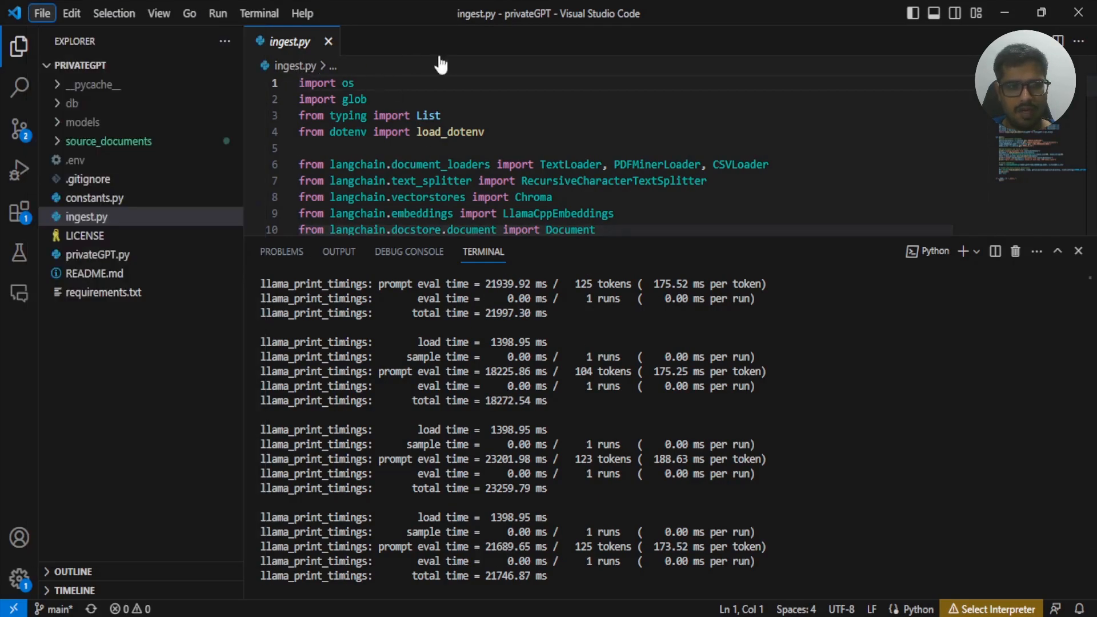
pyautogui.moveTo(128, 112)
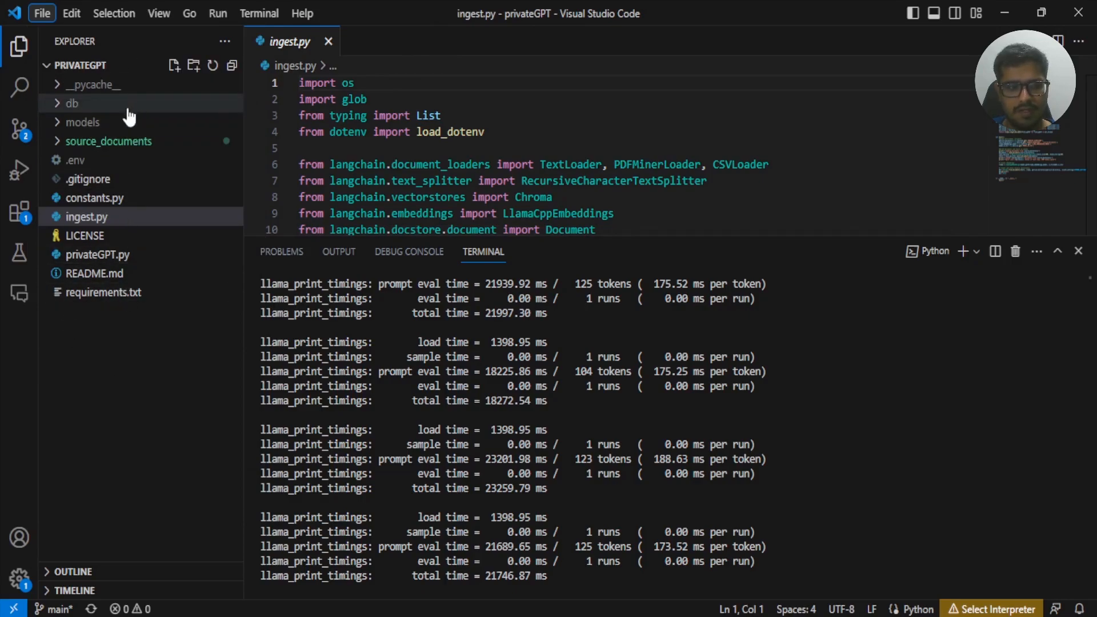
pyautogui.moveTo(114, 225)
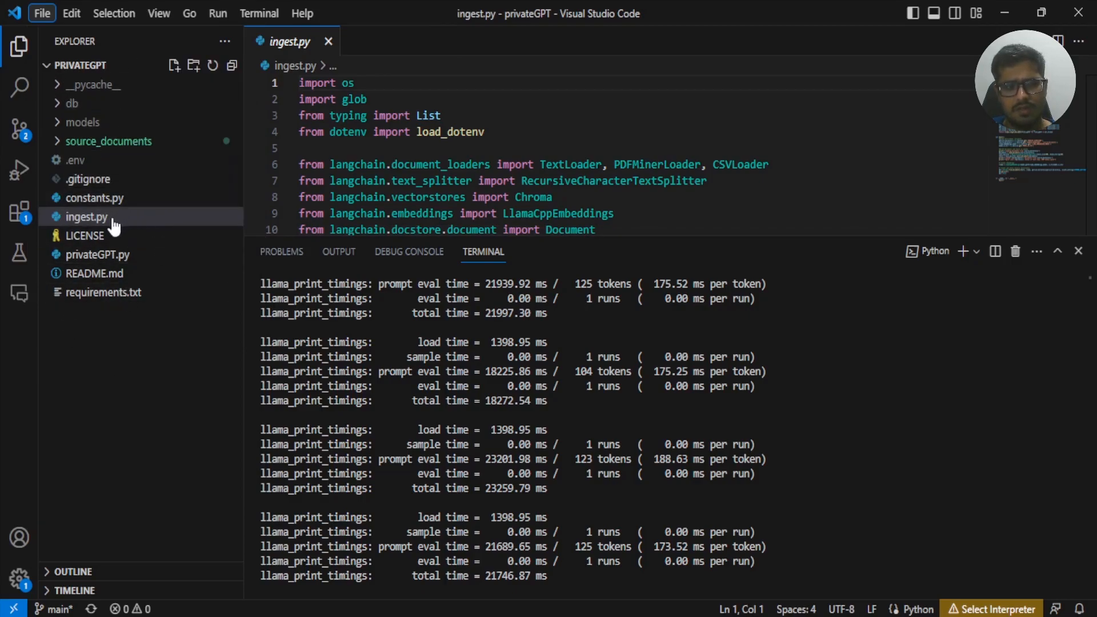
pyautogui.moveTo(129, 224)
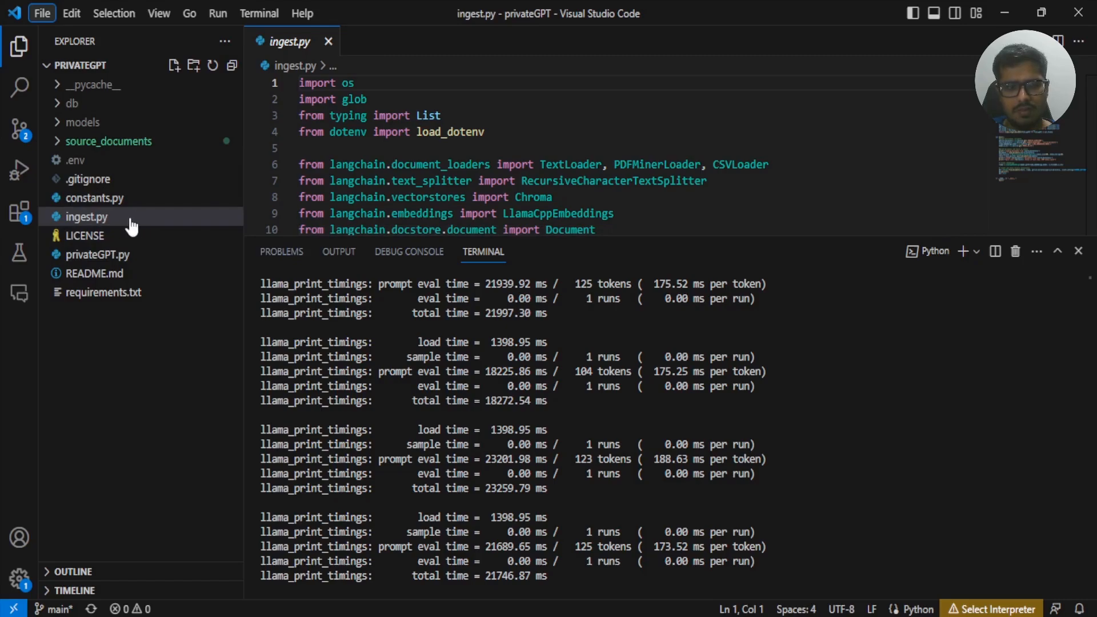
pyautogui.moveTo(98, 231)
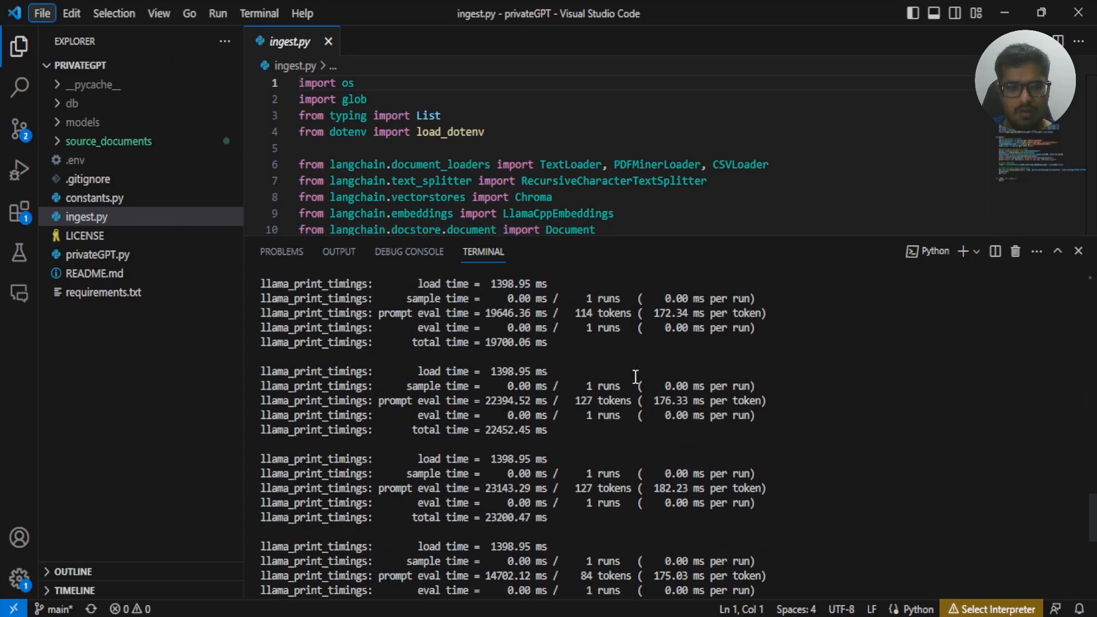
pyautogui.scroll(-3)
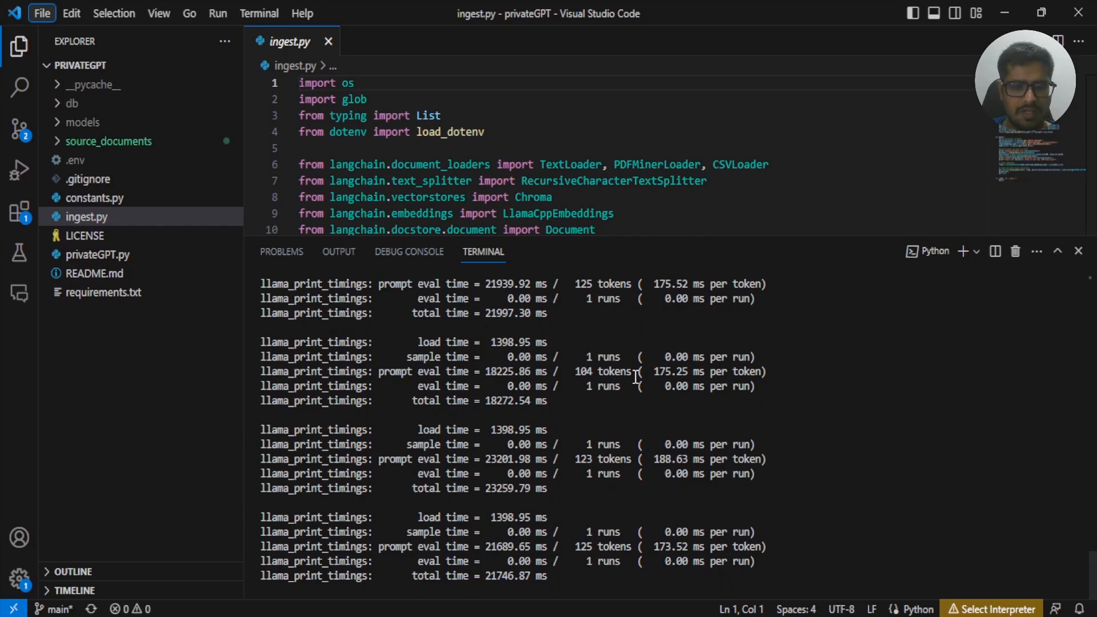
pyautogui.scroll(-3)
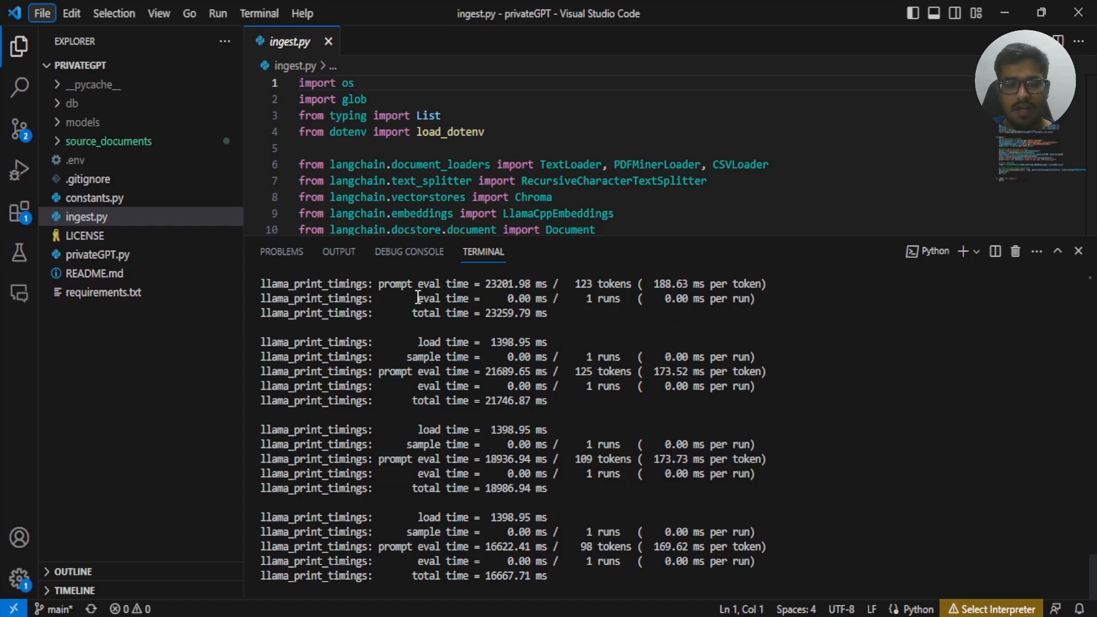
pyautogui.moveTo(501, 329)
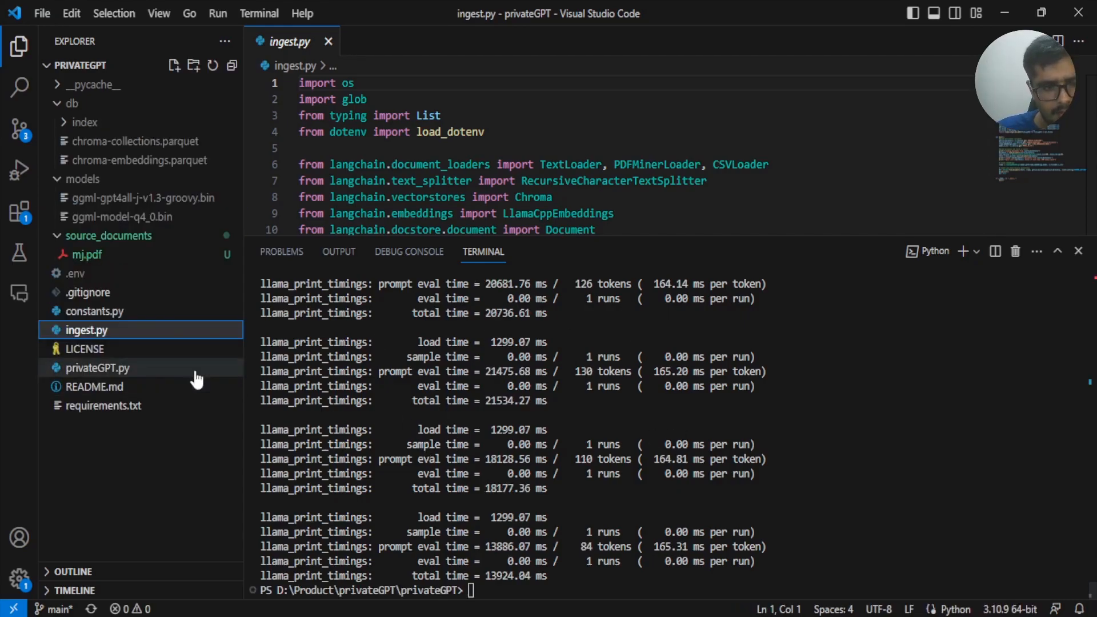
pyautogui.moveTo(98, 367)
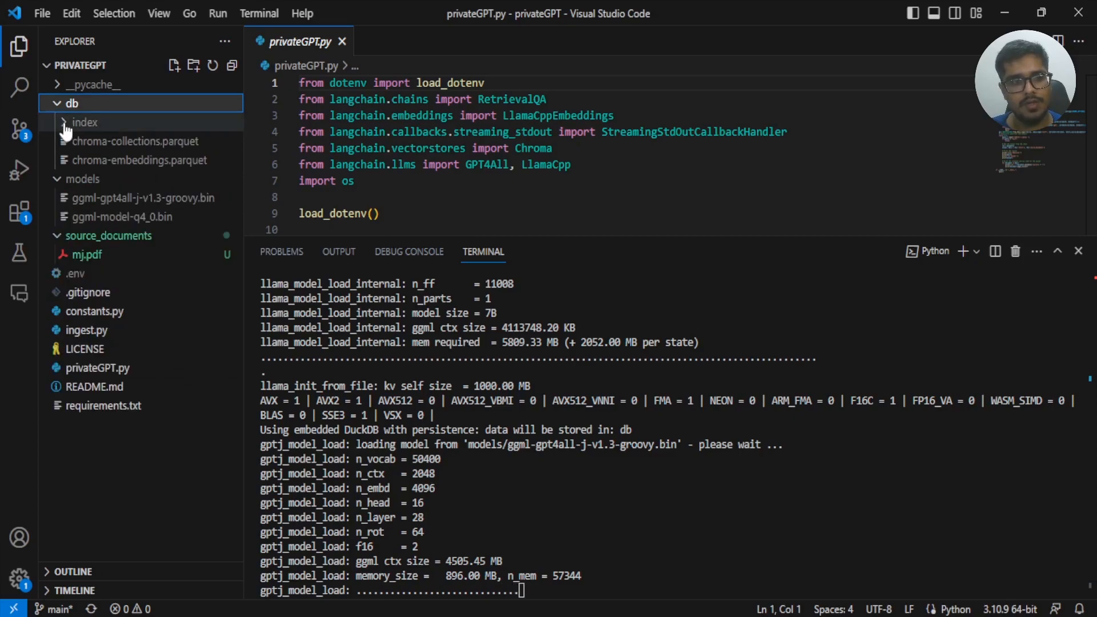
# Step: Expand db > index and submit the query 'examples of some hyper-realistic prompts'
pyautogui.click(84, 122)
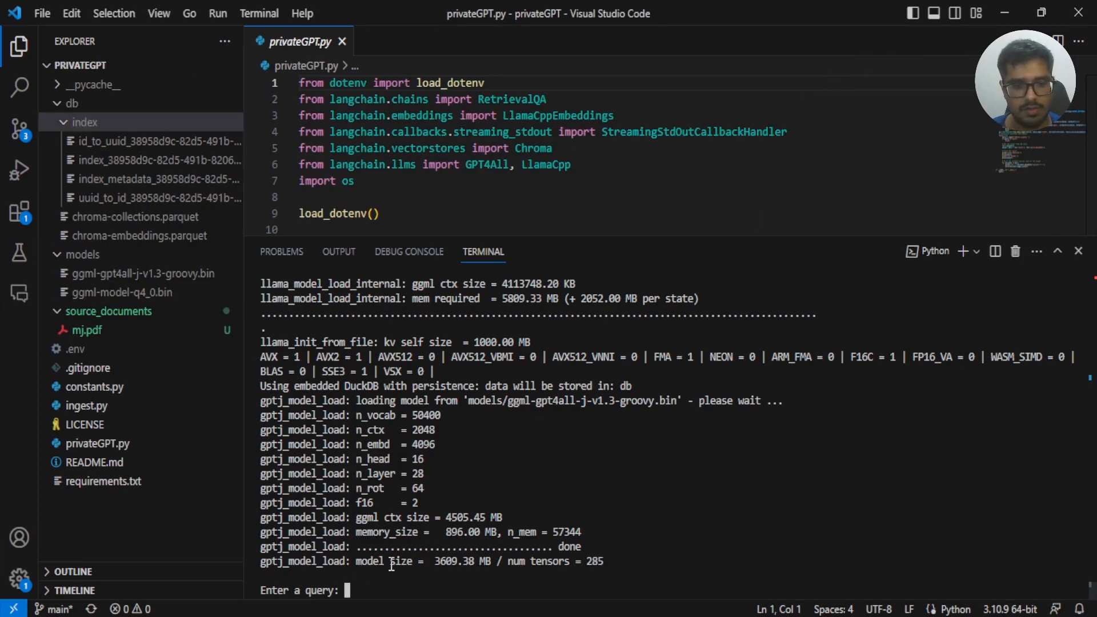
pyautogui.write('examples of some hyper-realistic prompts')
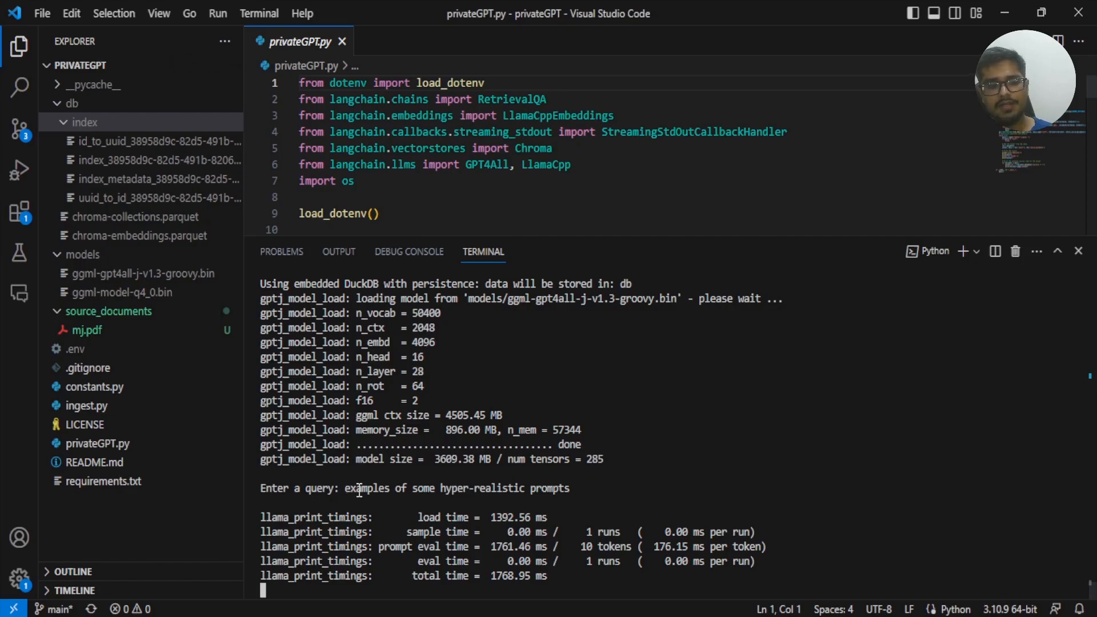
pyautogui.moveTo(348, 489); pyautogui.dragTo(570, 488)
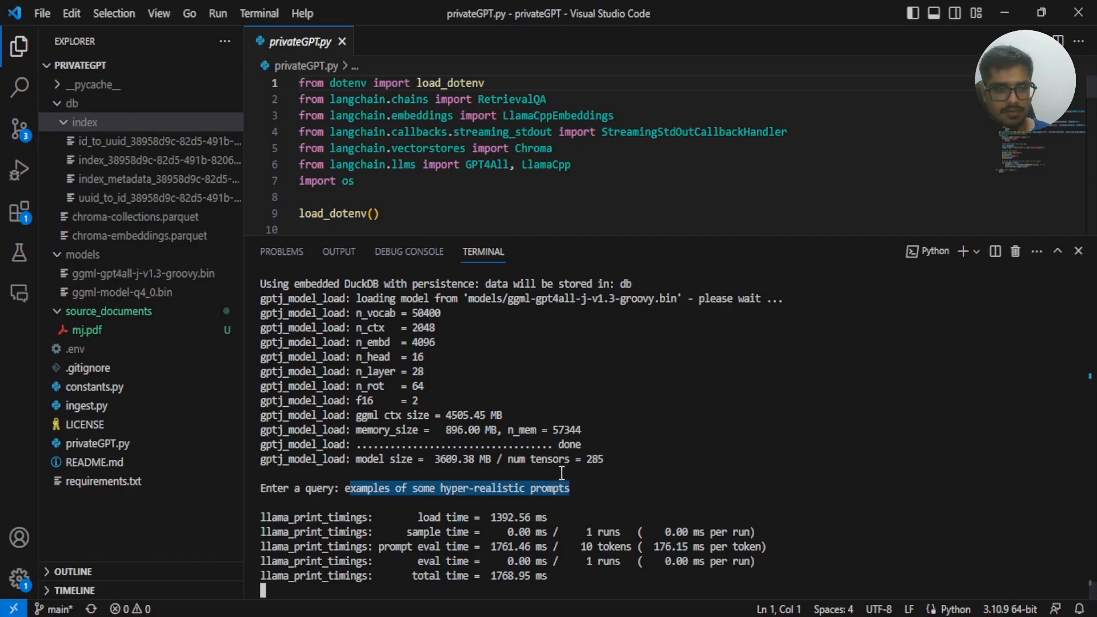
pyautogui.press('alt+tab')
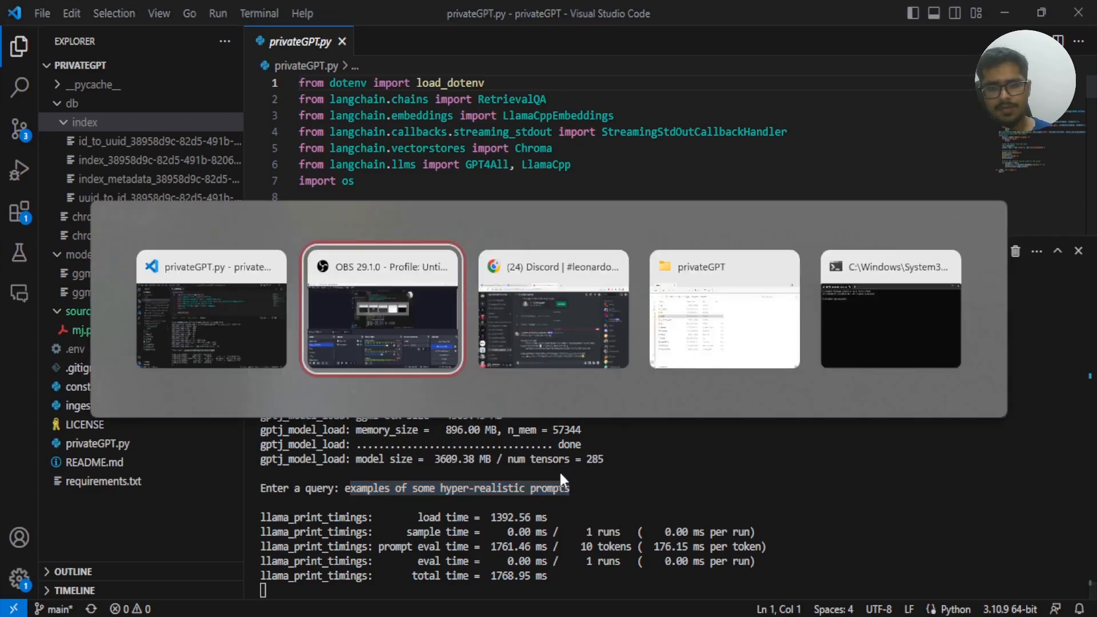
# Step: Open cmd at the privateGPT folder, type 'python privateGPT.py', then close the console
pyautogui.click(724, 309)
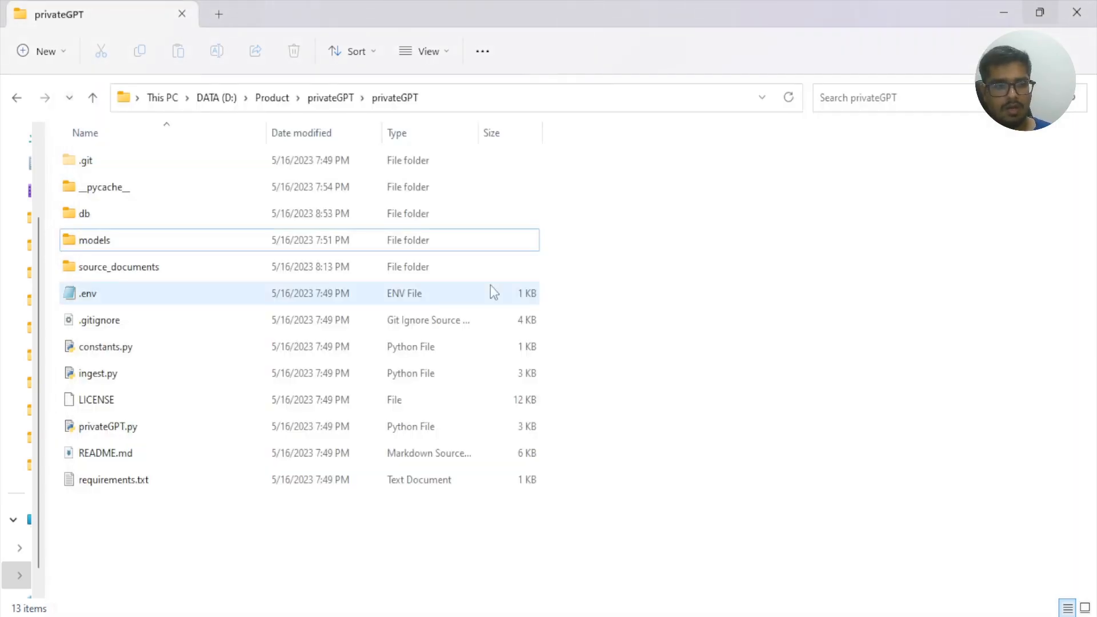
pyautogui.write('python private')
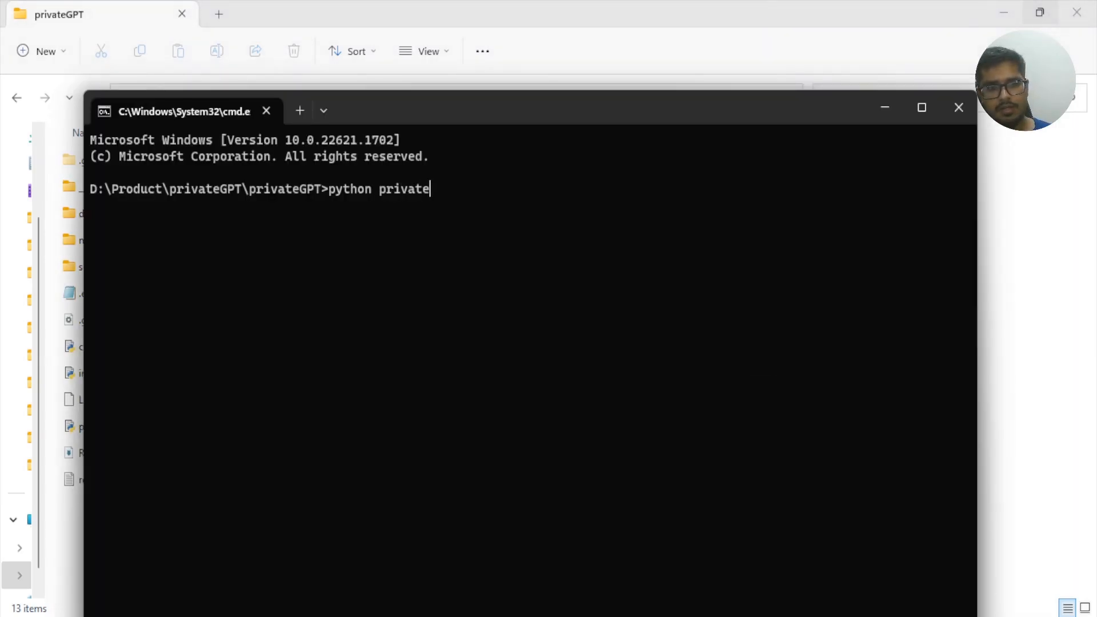
pyautogui.write('GPT.')
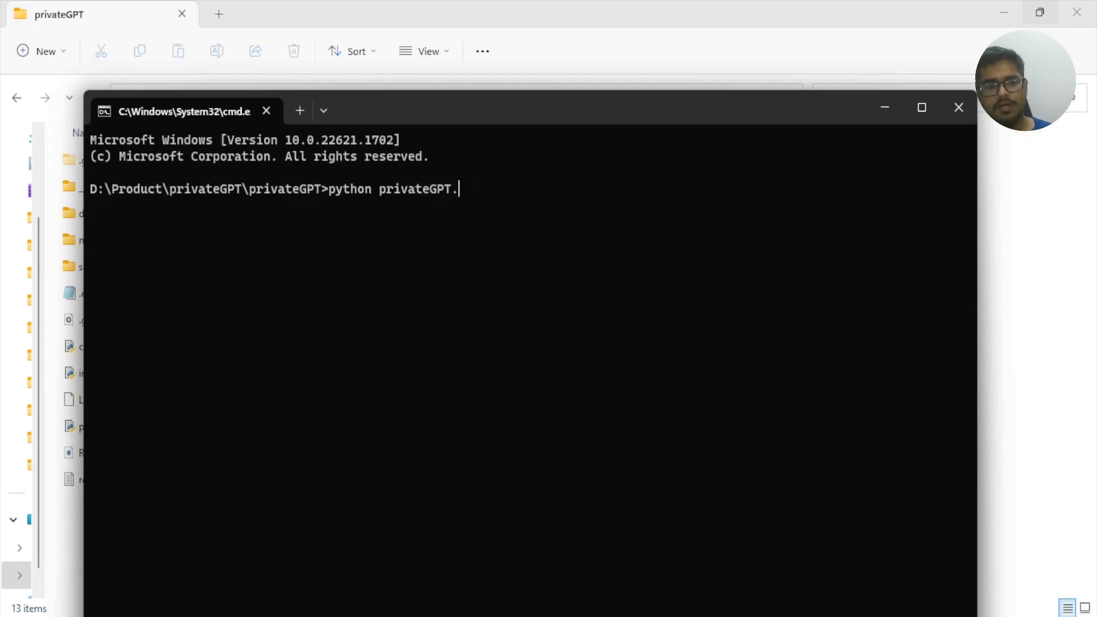
pyautogui.write('py')
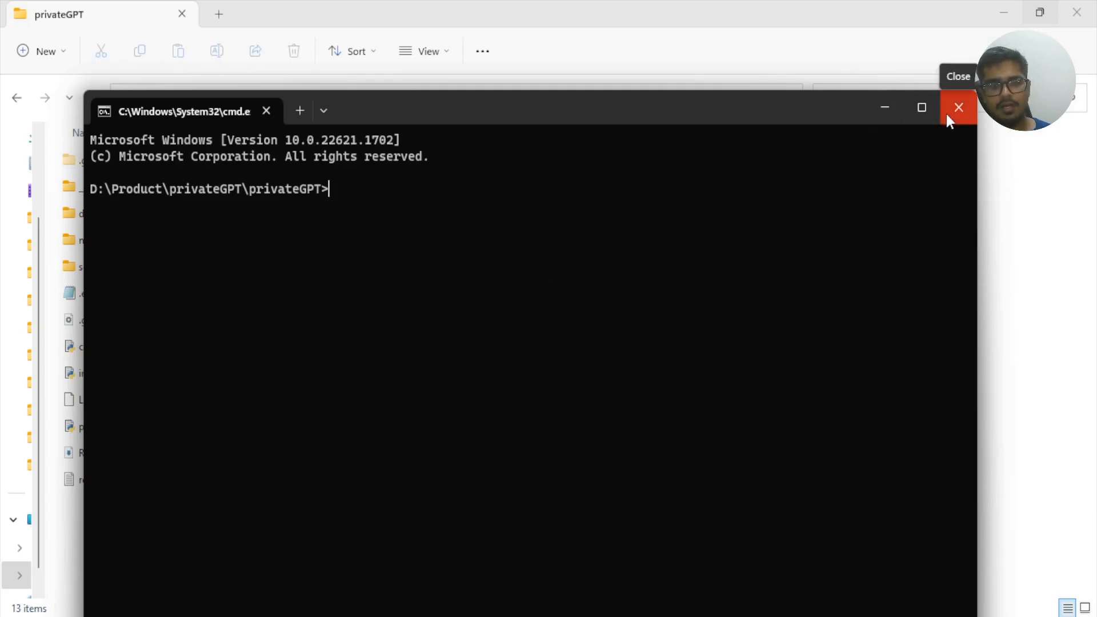
pyautogui.click(958, 107)
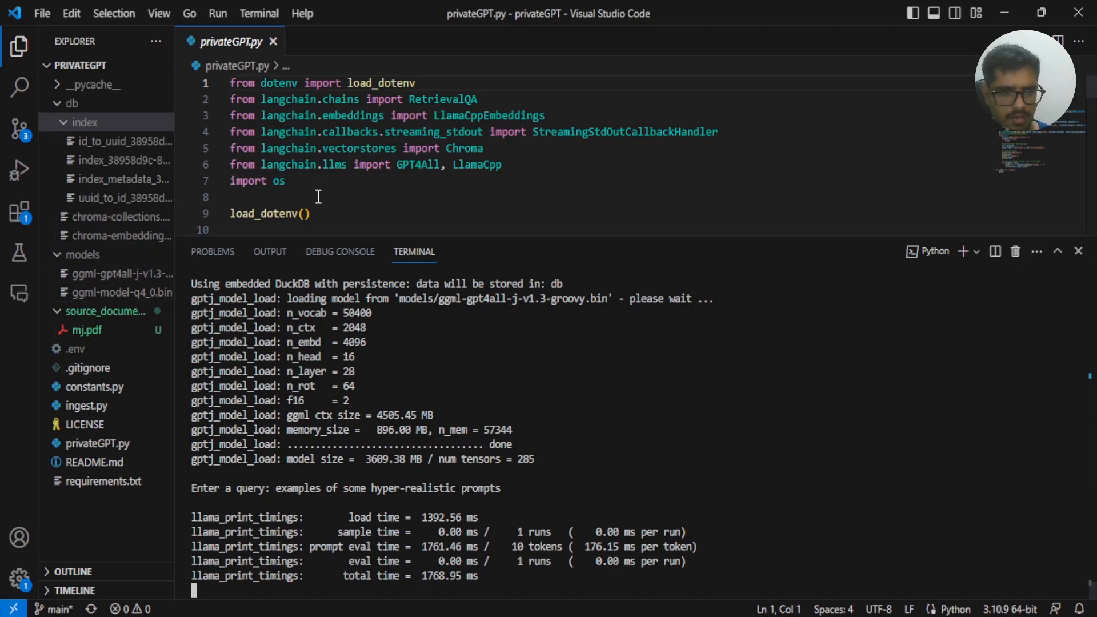
pyautogui.moveTo(87, 405)
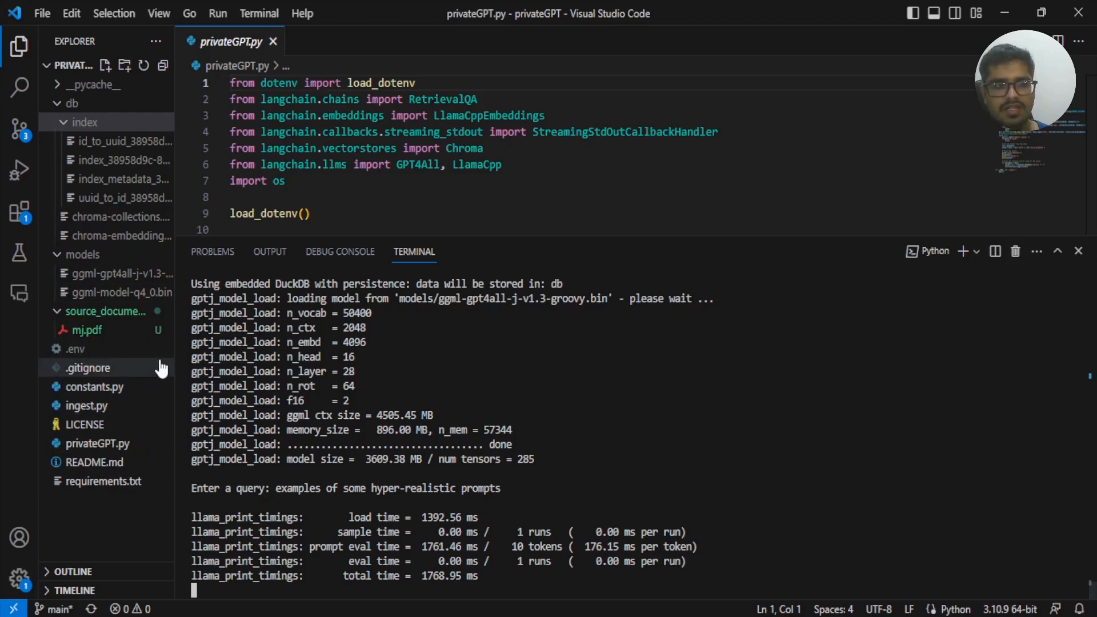
pyautogui.click(306, 213)
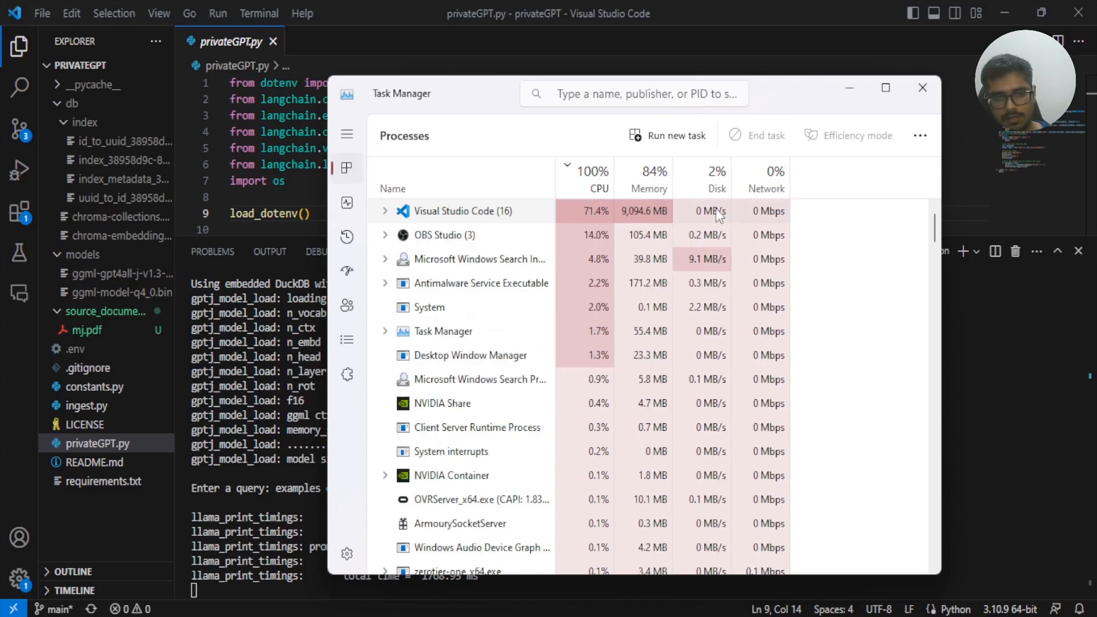
# Step: Check Task Manager's Processes list for Visual Studio Code's CPU and memory usage
pyautogui.click(922, 87)
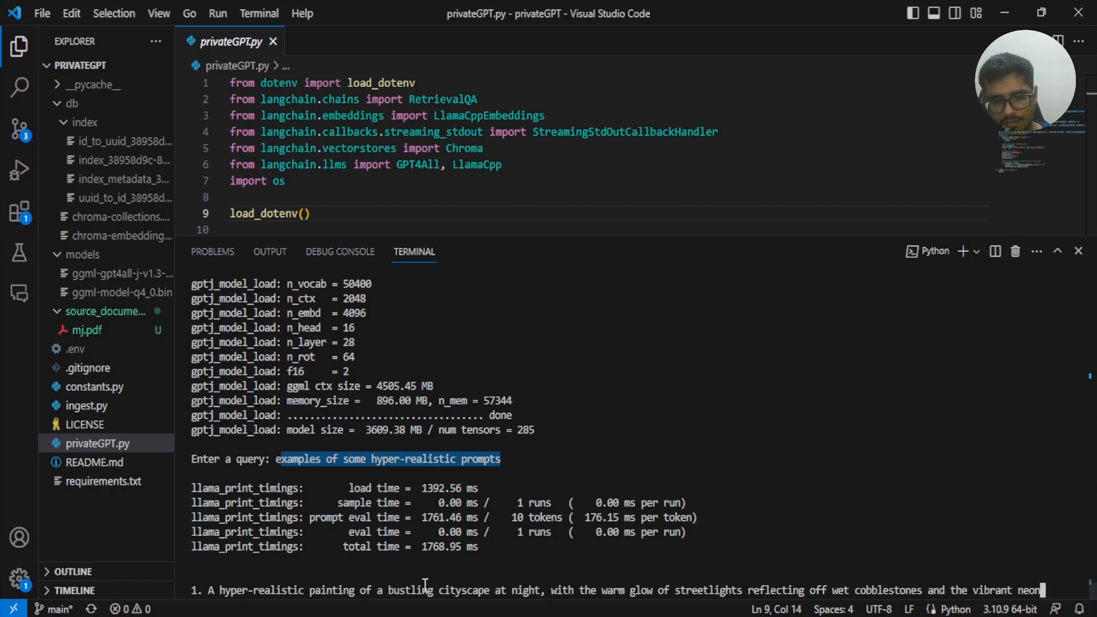
# Step: Scroll the terminal as privateGPT streams the cityscape-at-night prompt and starts a historic marketplace one
pyautogui.scroll(-3)
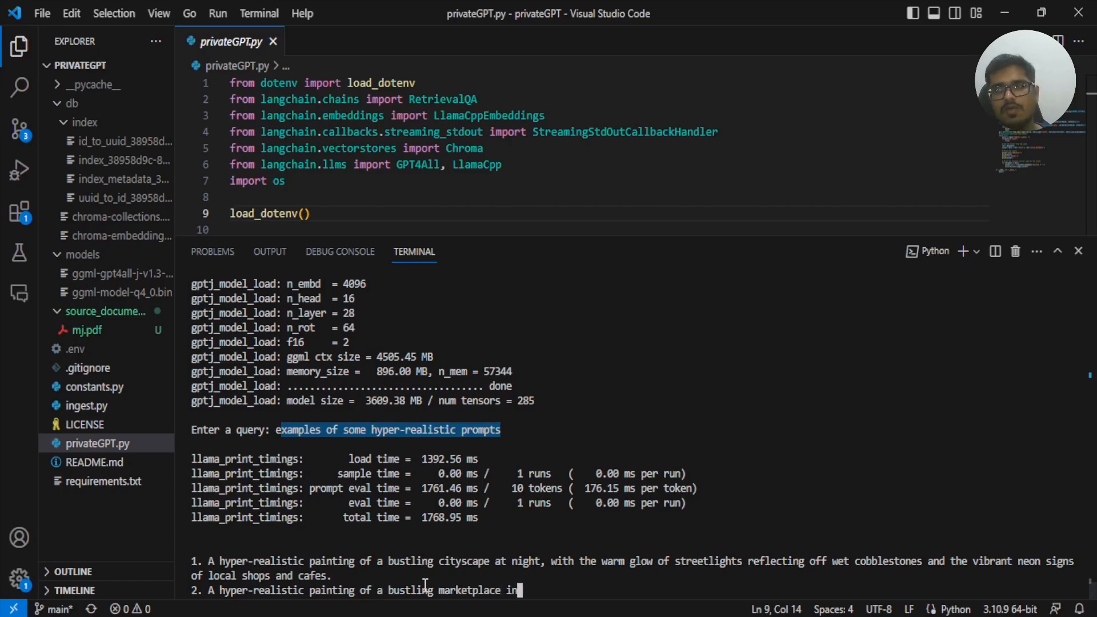
pyautogui.write('a historic')
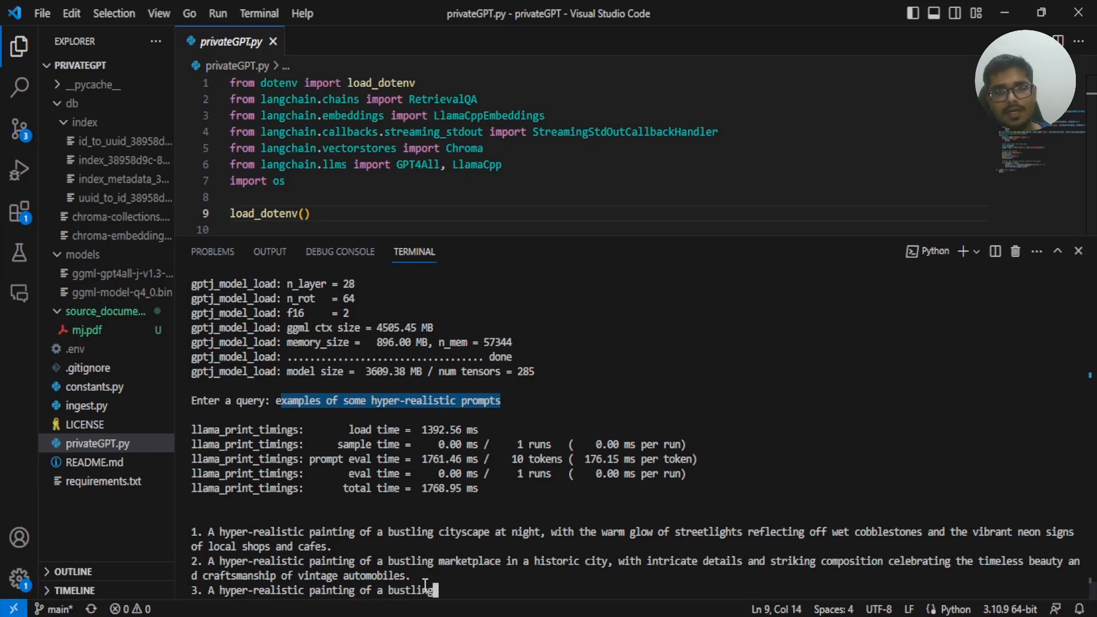
# Step: Follow privateGPT's streamed prompts: cityscape at dawn with warm glow, then a serene Japanese garden
pyautogui.write('cityscape at dawn, wi')
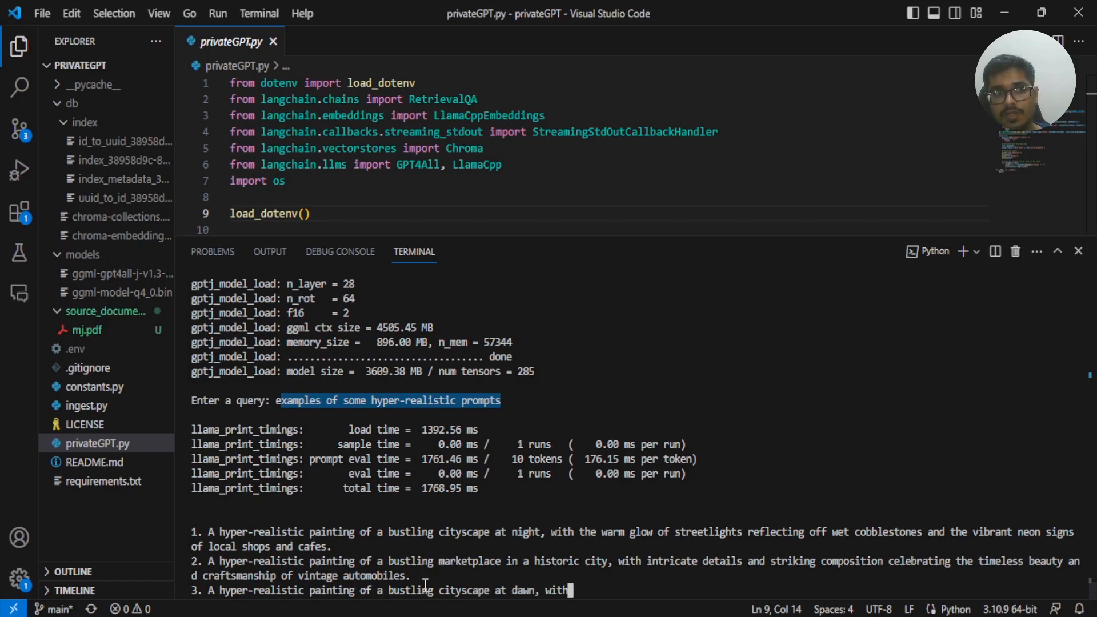
pyautogui.write('the warm glow of streetlights reflecting off wet cobblestones and the vibrant neon signs')
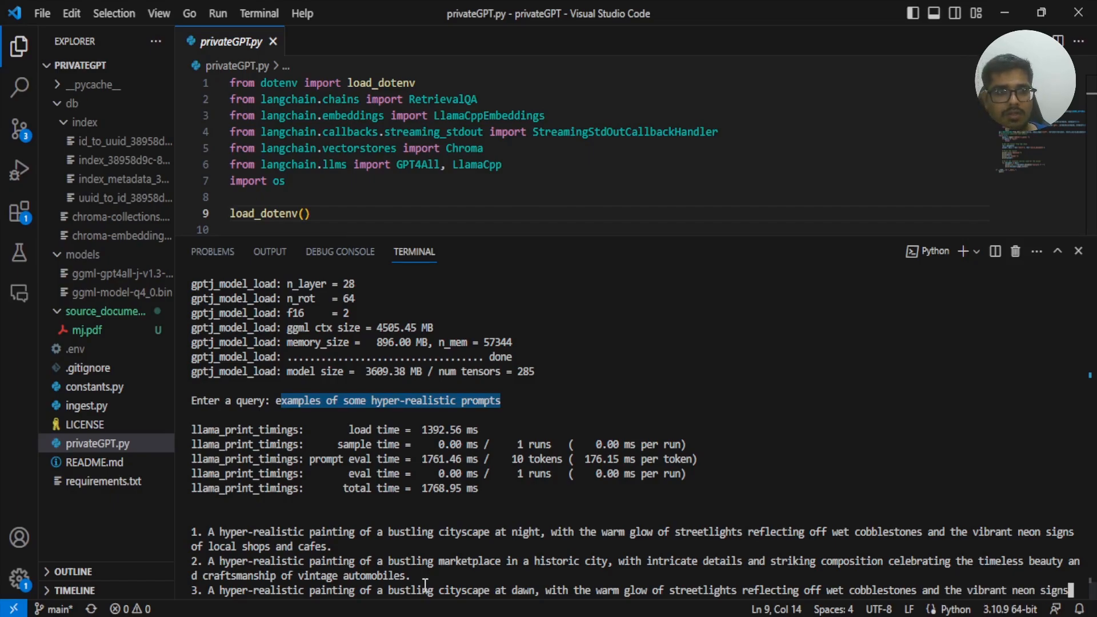
pyautogui.scroll(-3)
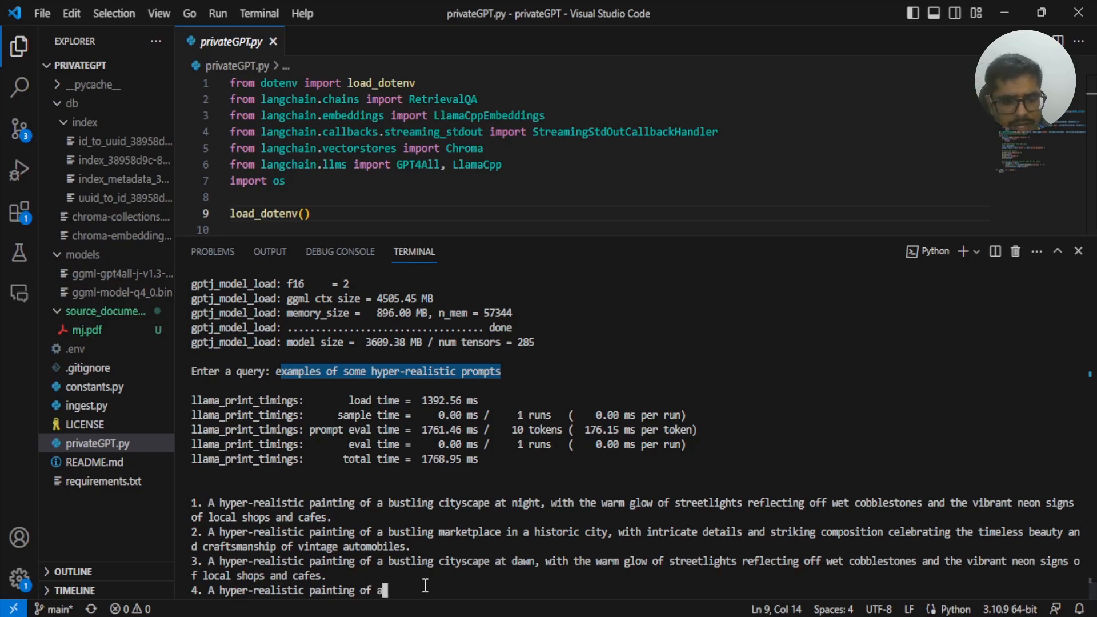
pyautogui.write('serene Japanese garden')
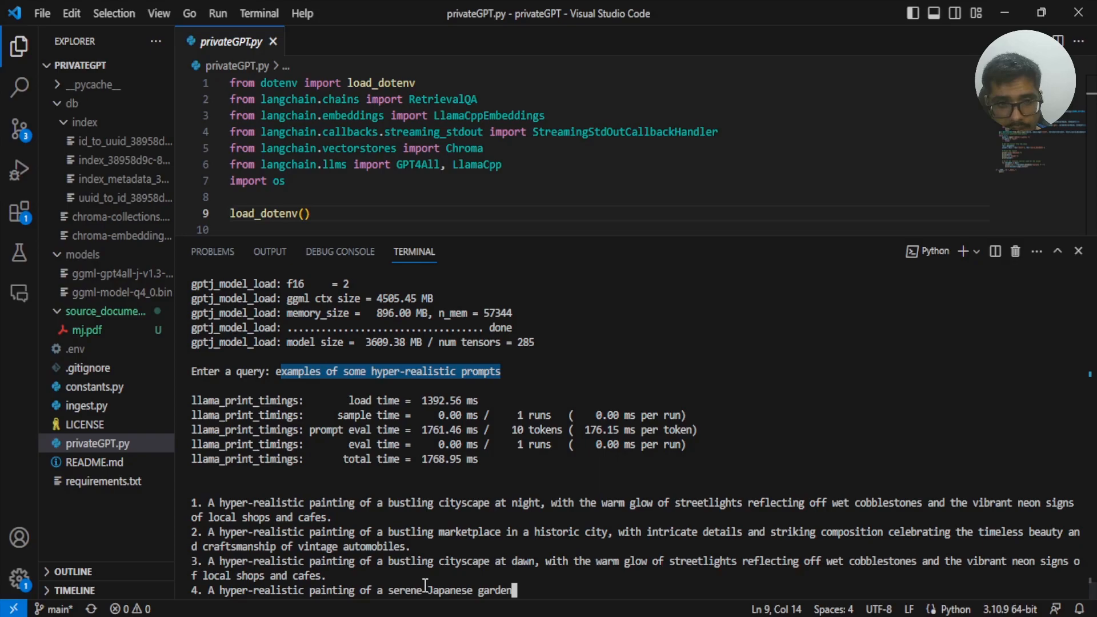